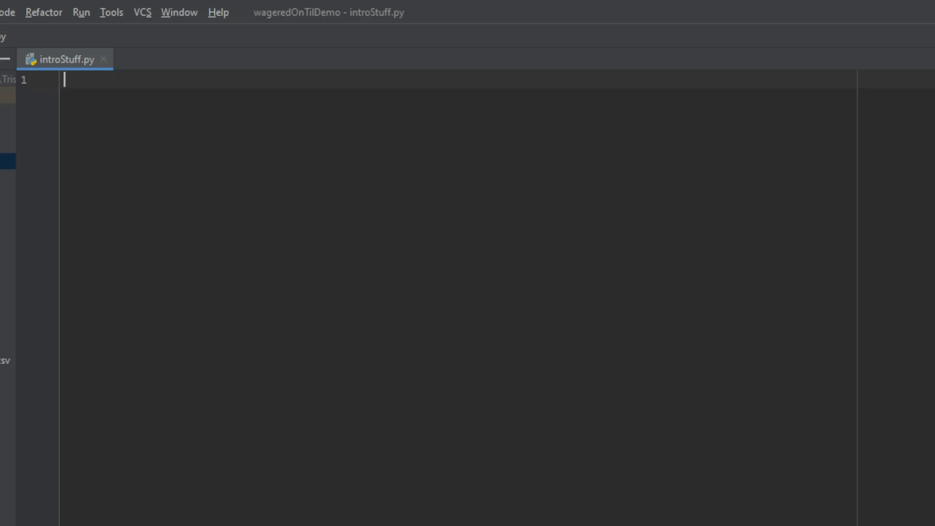
mouse_move(259, 64)
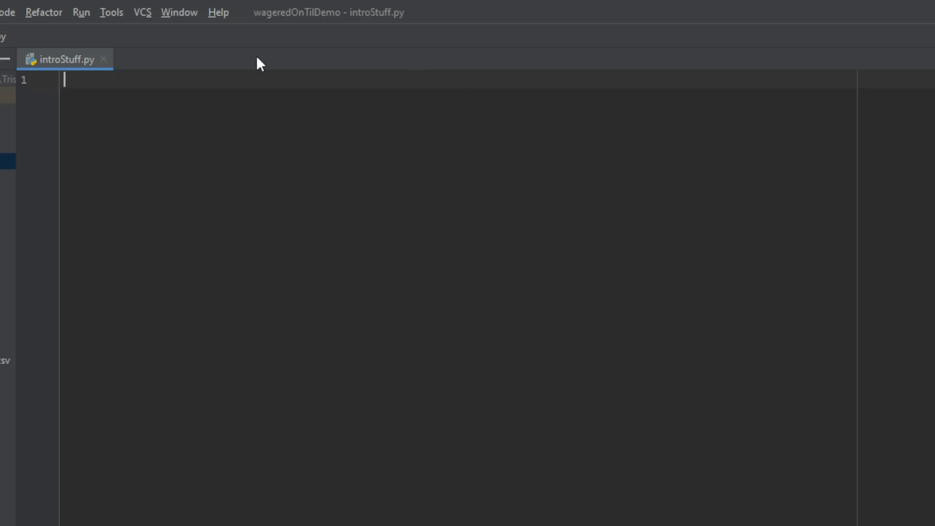
mouse_move(131, 60)
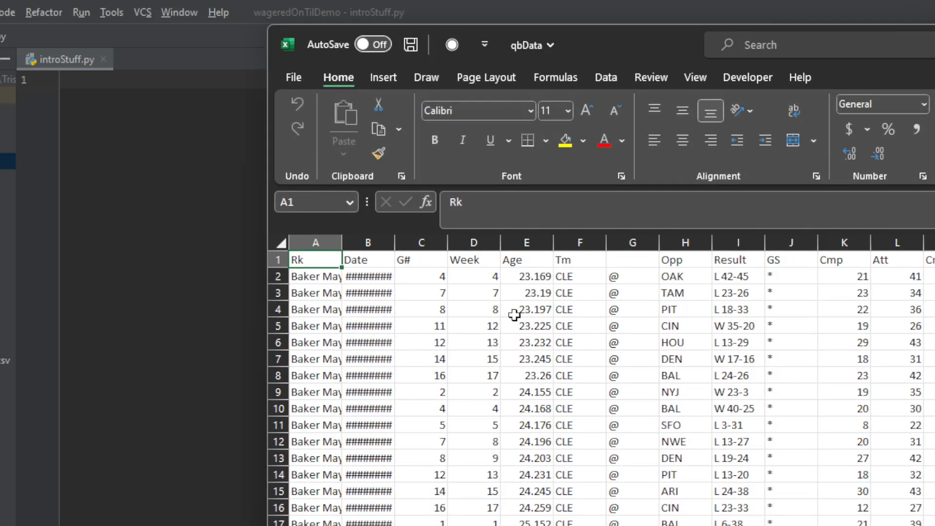
Step: Inspect the first data row's quarterback name, game number, completions and 9/30/2018 date in qbData
left_click(315, 276)
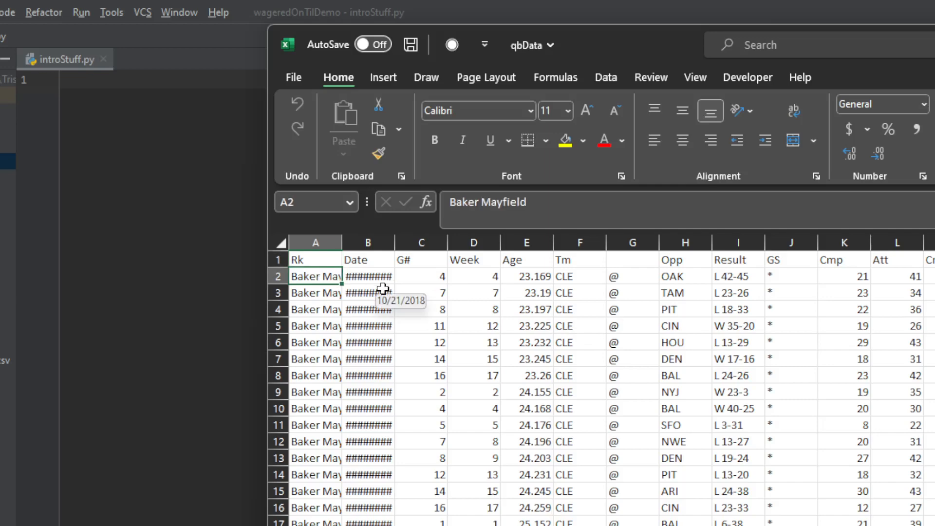
left_click(421, 276)
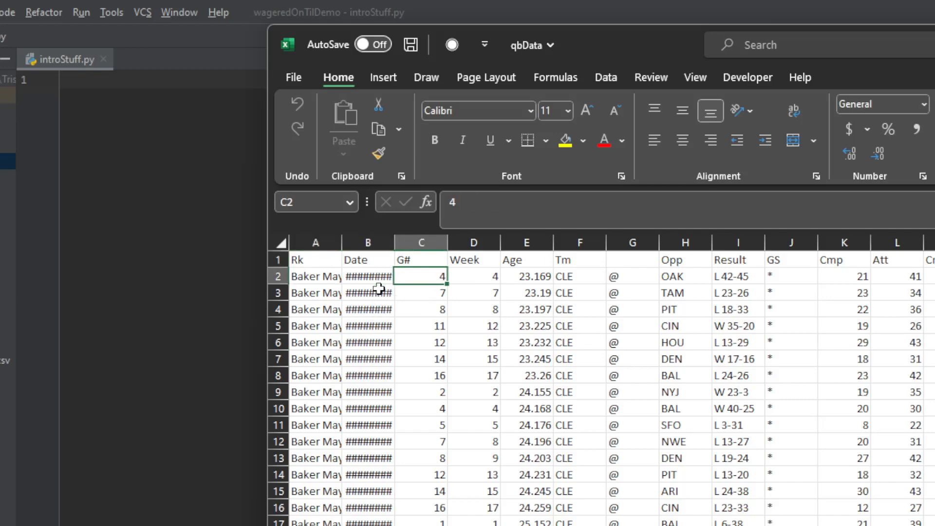
left_click(843, 275)
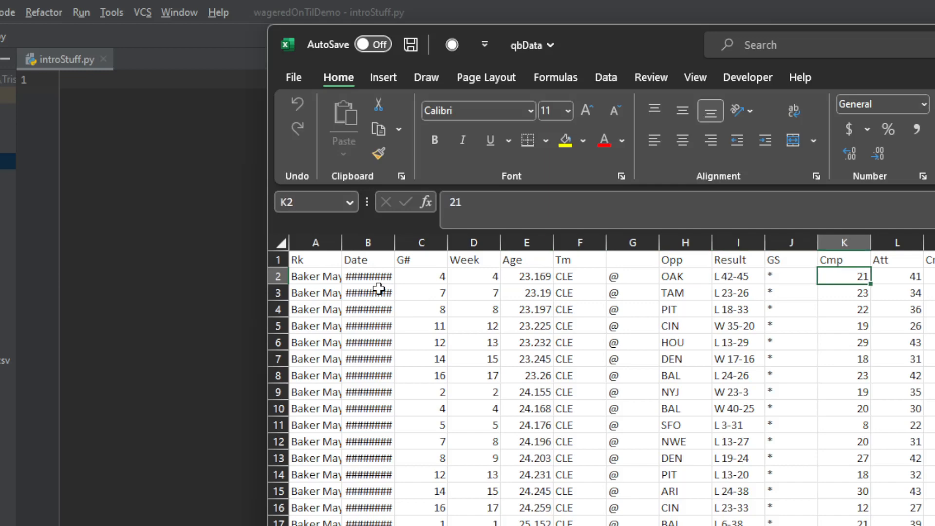
left_click(314, 259)
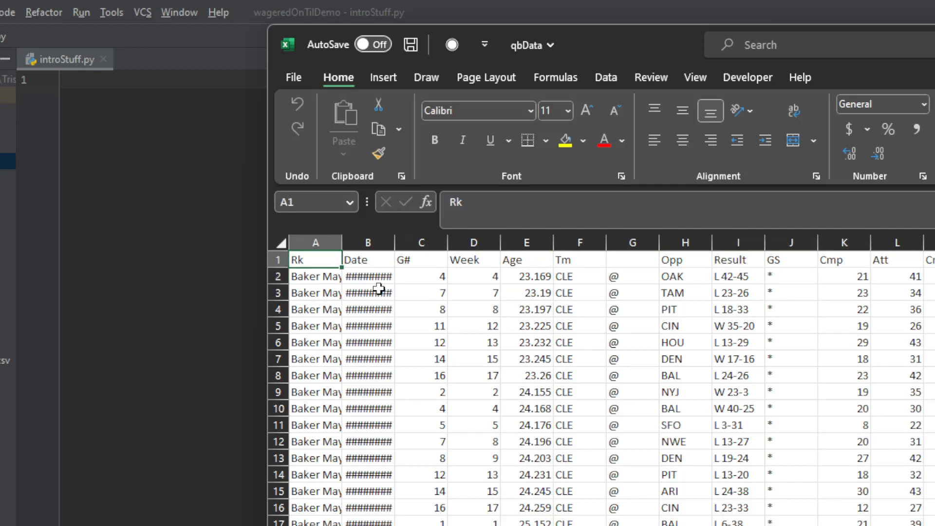
mouse_move(341, 243)
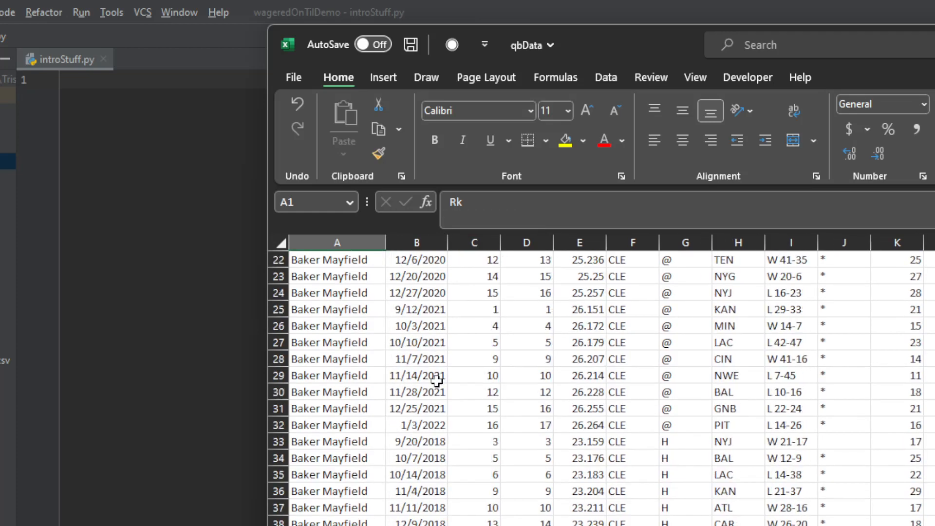
scroll("down", 3)
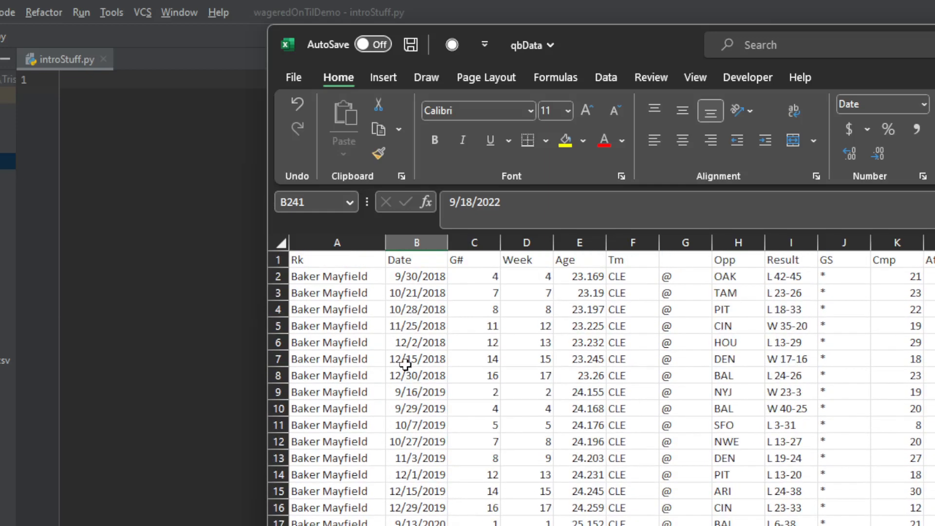
left_click(415, 276)
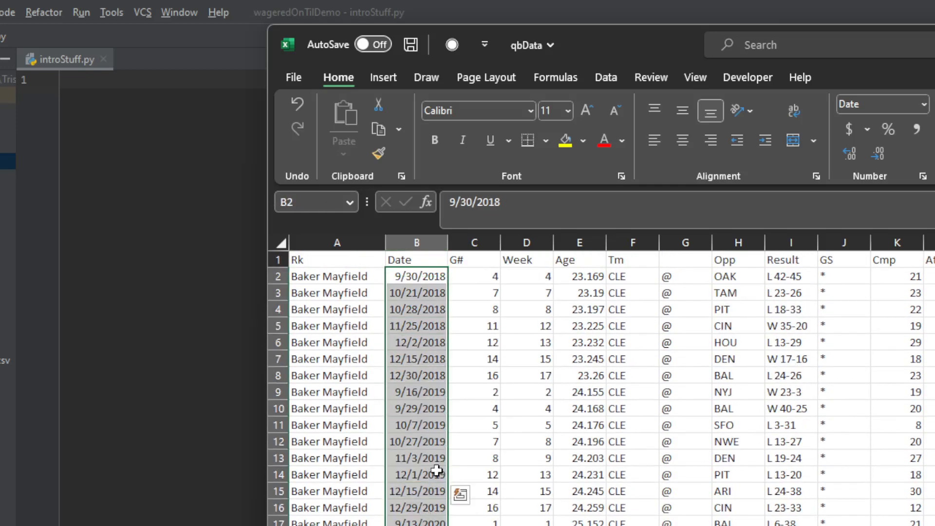
Step: Scroll down to row 55's game number, return to the top and check the first player name and date
scroll("down", 3)
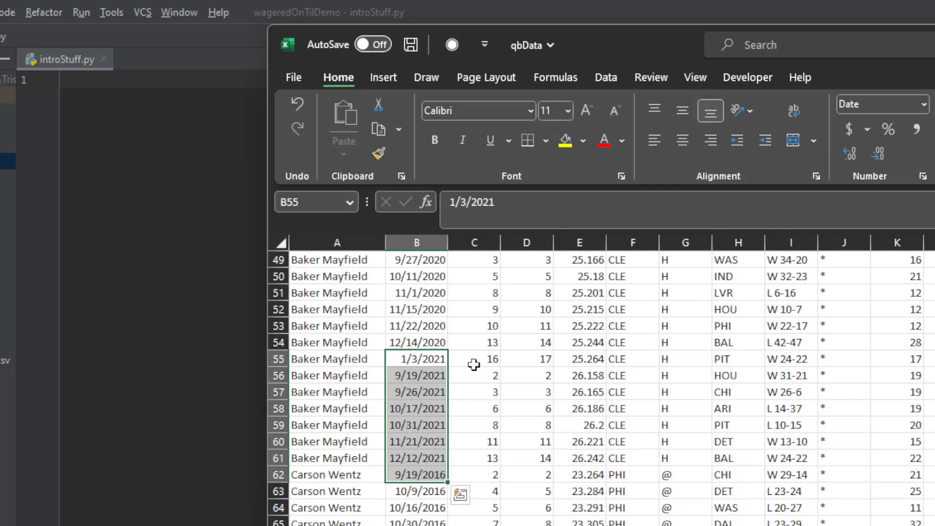
left_click(473, 359)
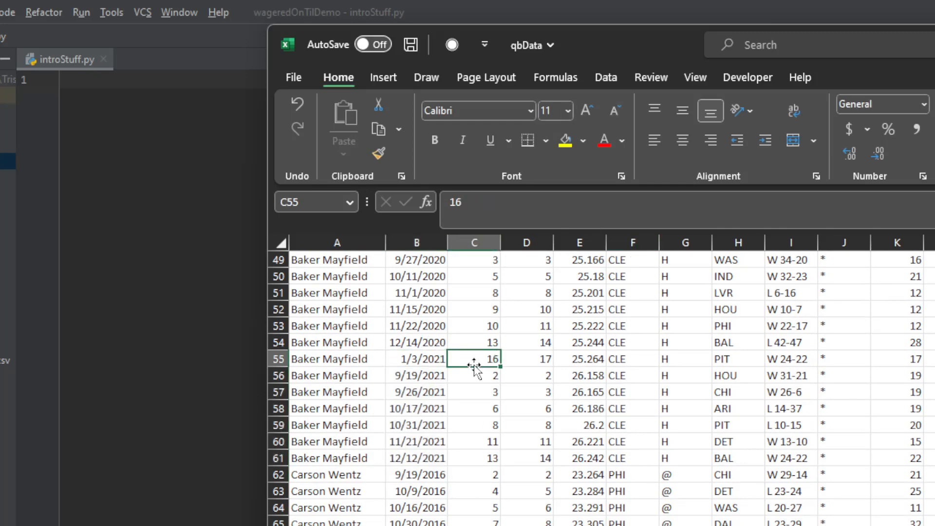
mouse_move(515, 333)
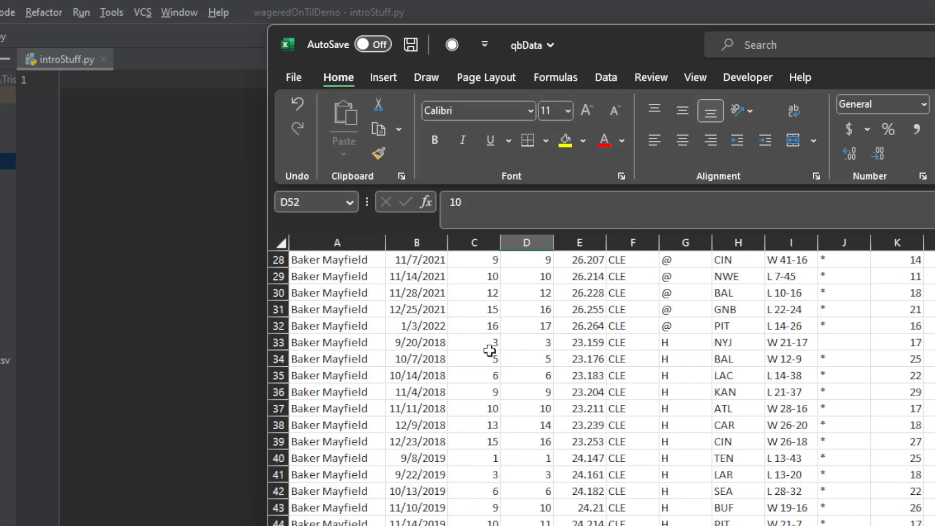
scroll("up", 3)
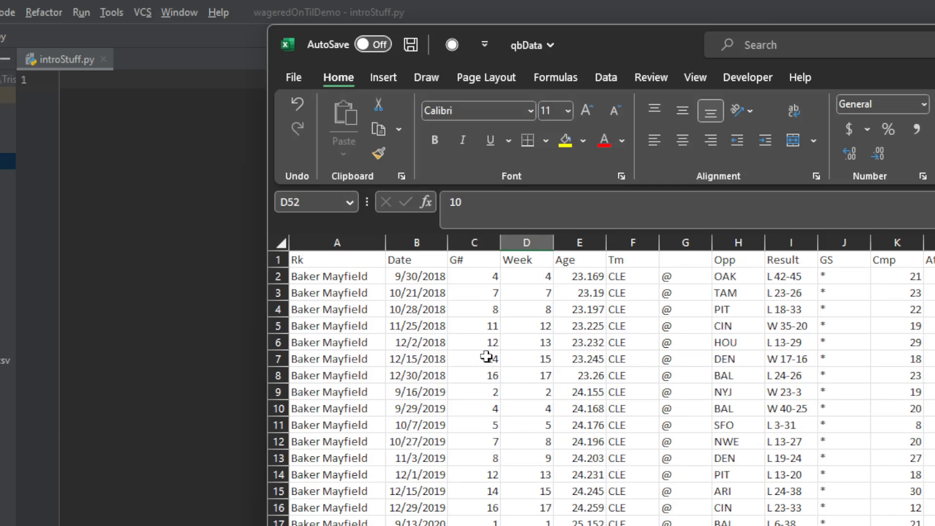
mouse_move(234, 369)
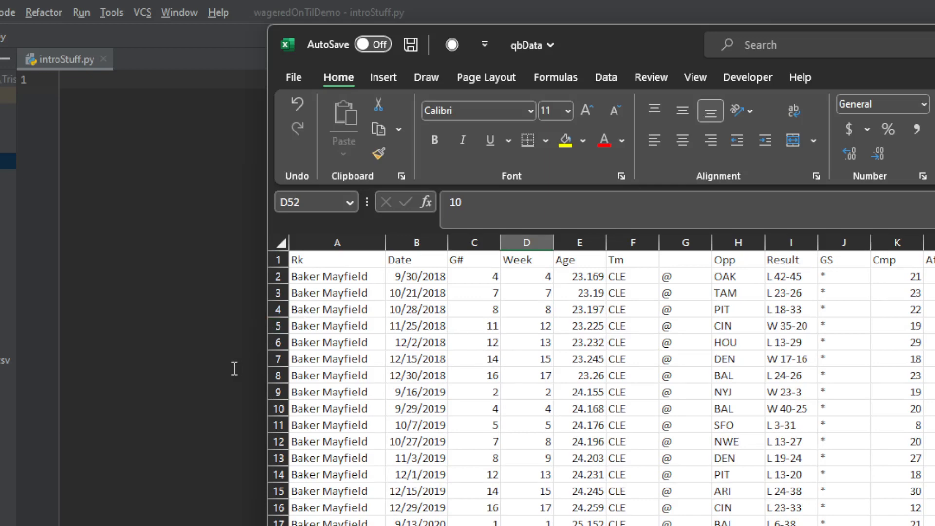
mouse_move(216, 363)
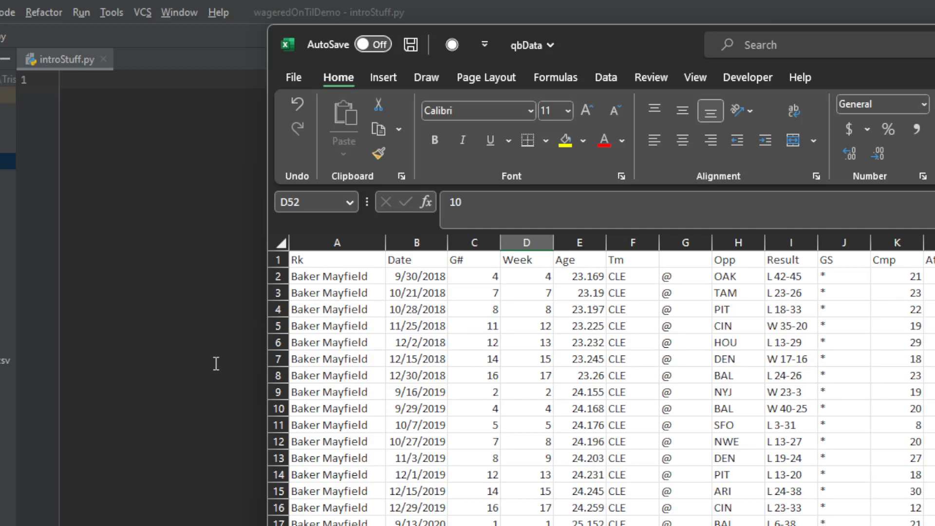
mouse_move(340, 269)
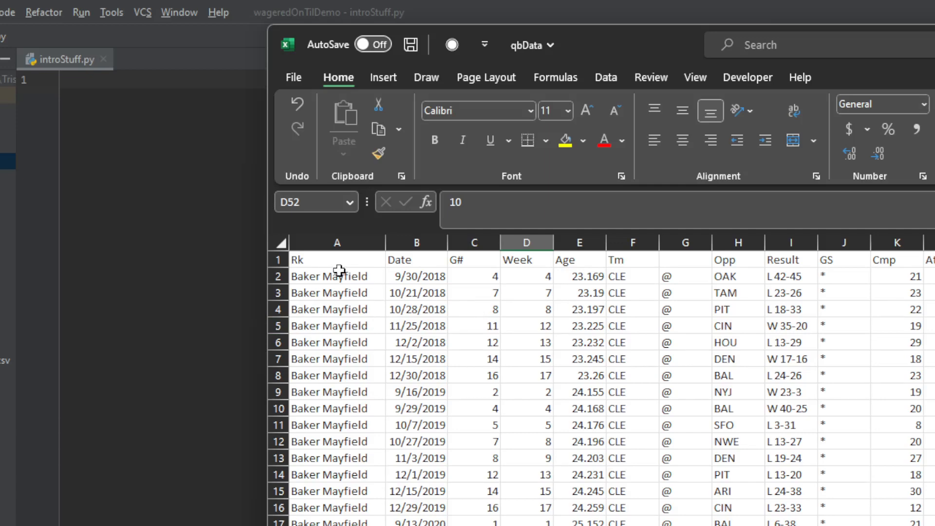
double_click(336, 276)
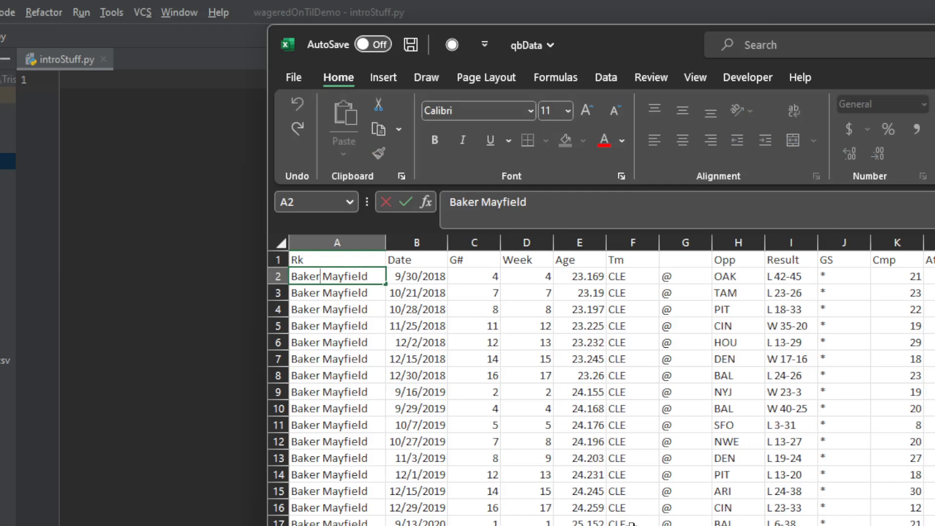
left_click(416, 275)
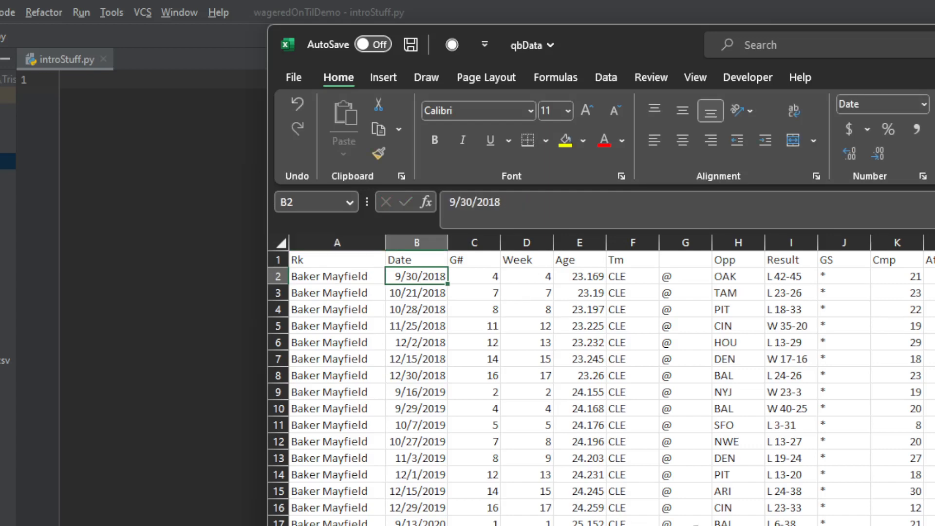
mouse_move(142, 317)
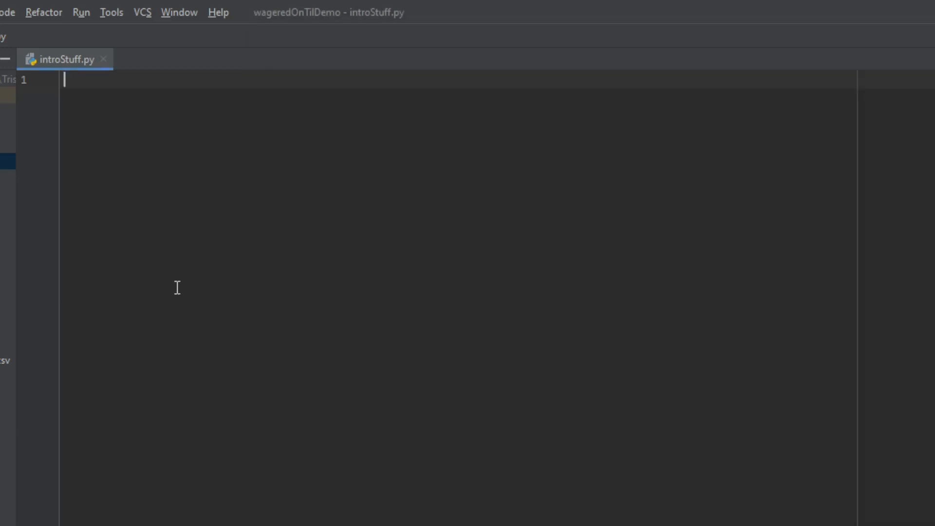
mouse_move(319, 190)
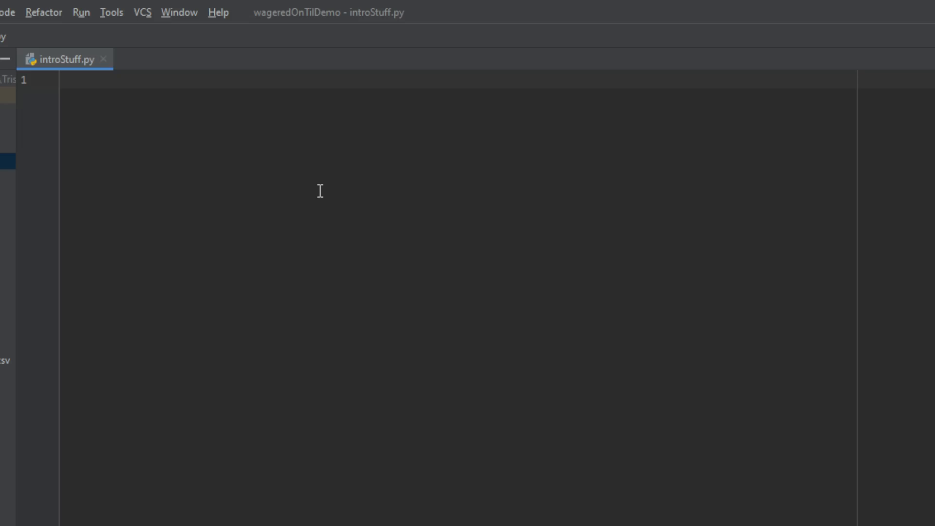
Step: Write 'import pandas as pd' as line 1 of introStuff.py
type("import")
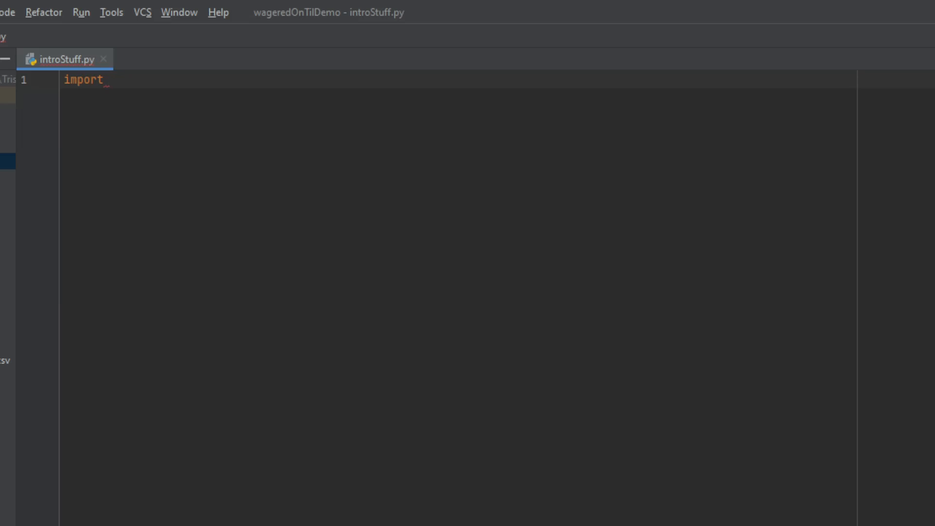
type("pandas as p")
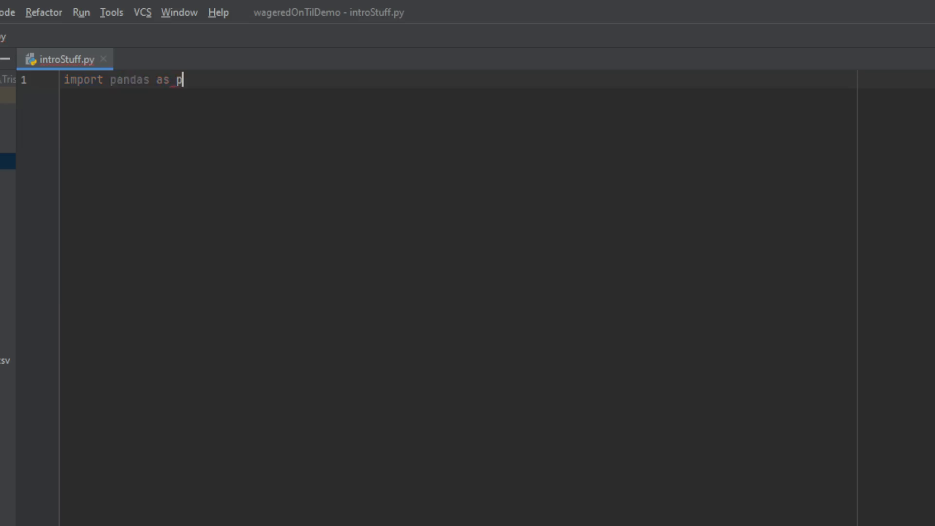
type("d")
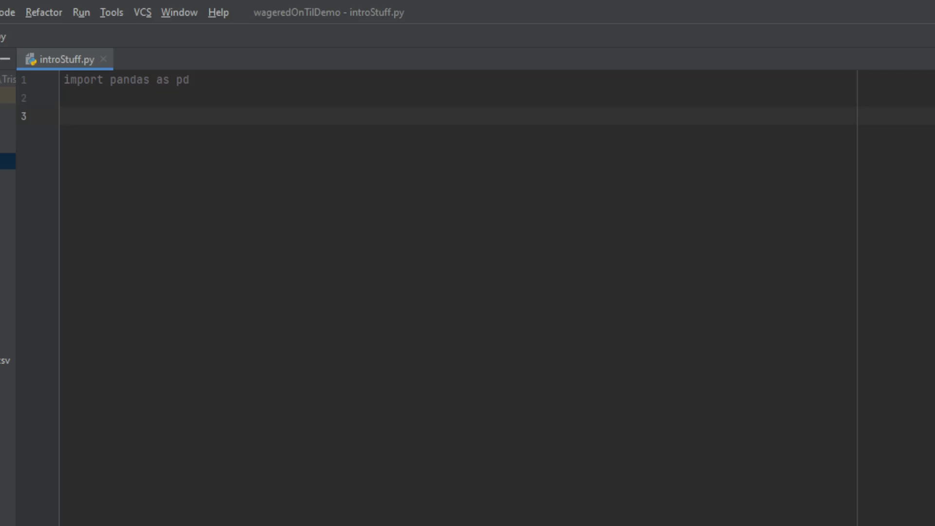
type("d")
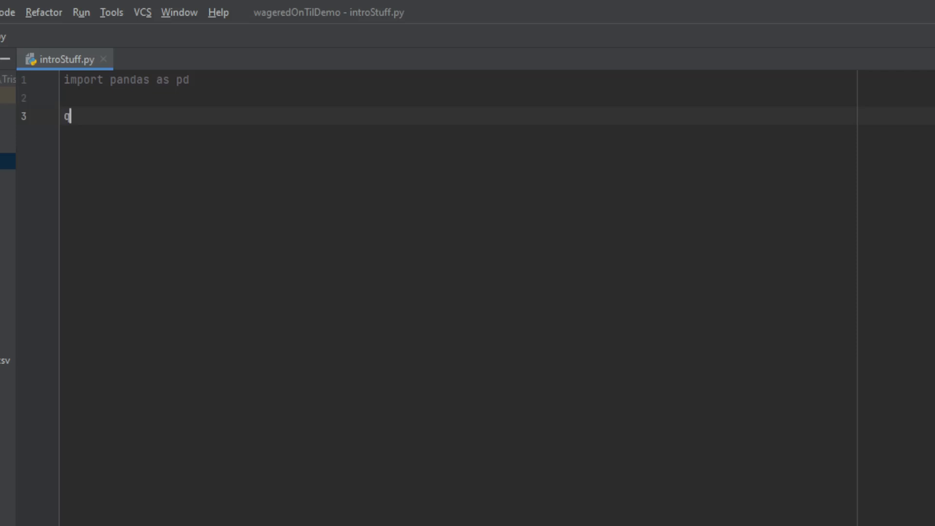
Step: Write qbData = pd.read_csv("qbData.csv") on line 3, accepting read_csv and the file-name completions
type("bData =")
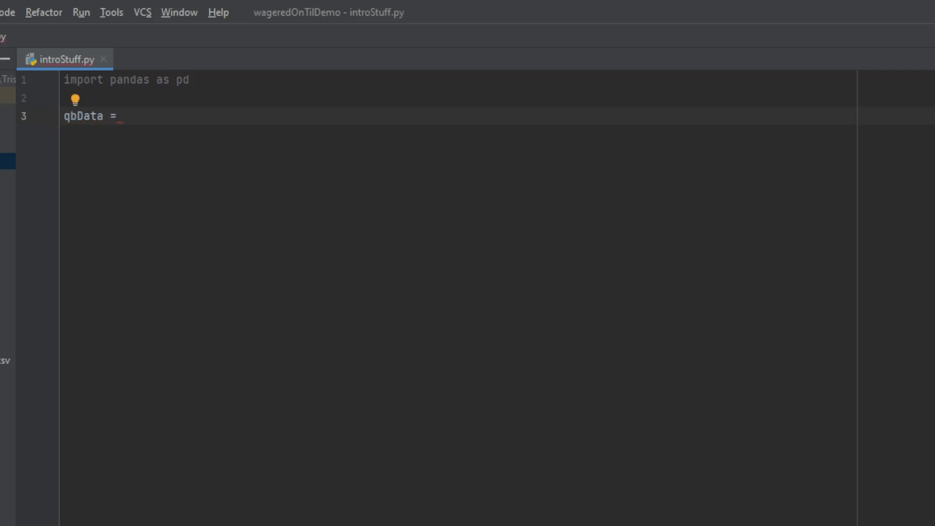
type("pd")
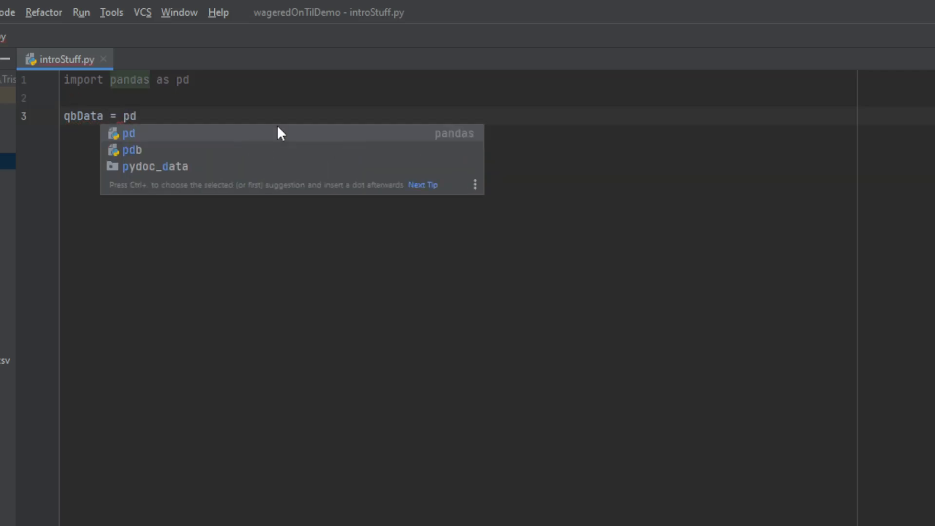
type(".read")
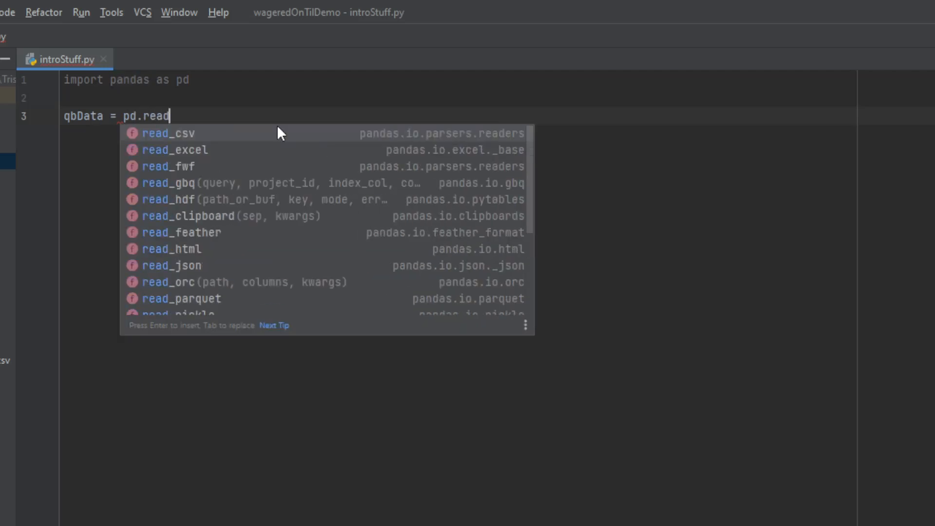
left_click(168, 134)
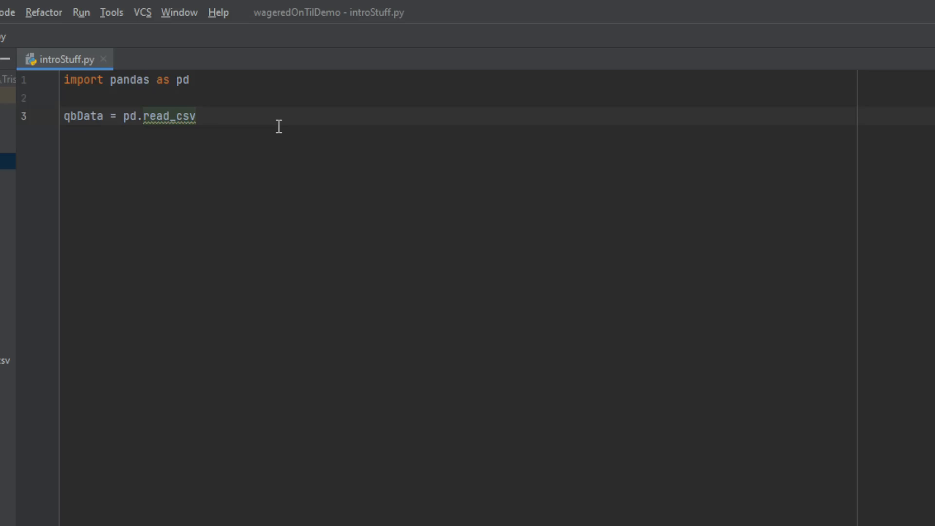
type("(")
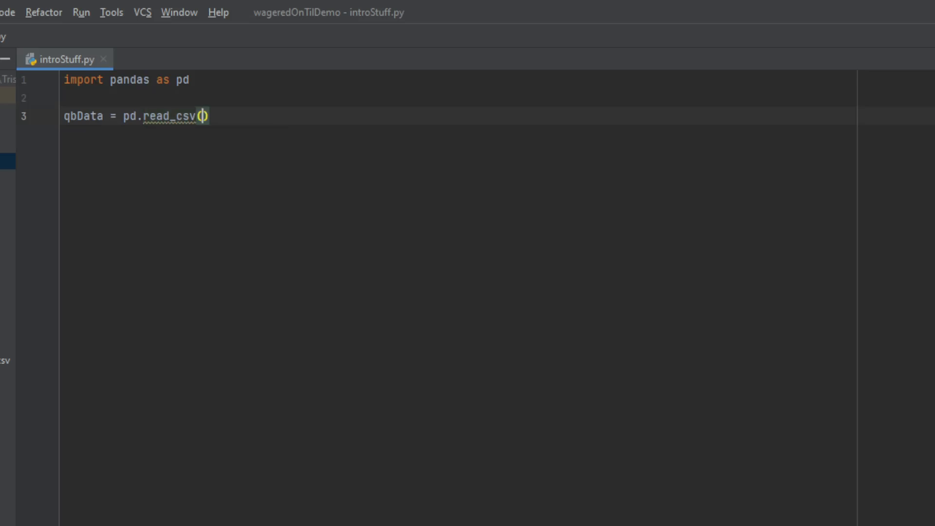
type("\"")
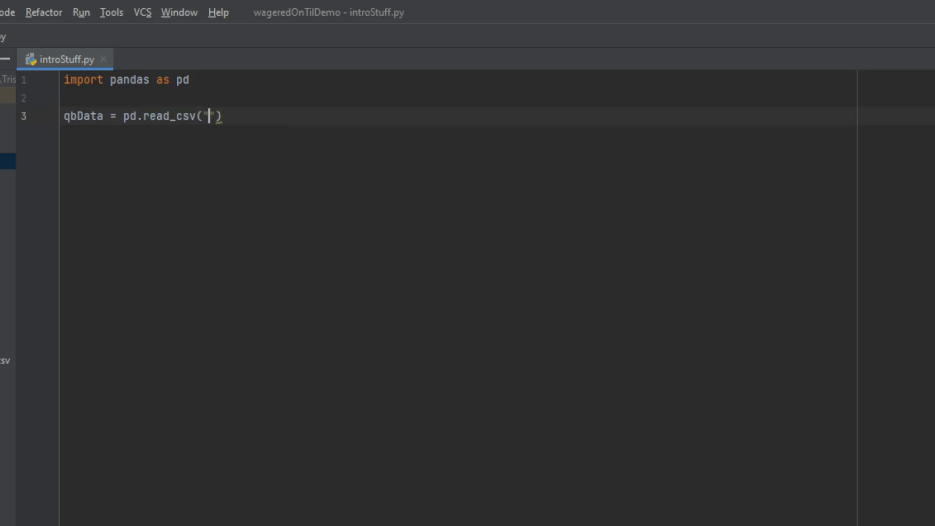
type("qbDa")
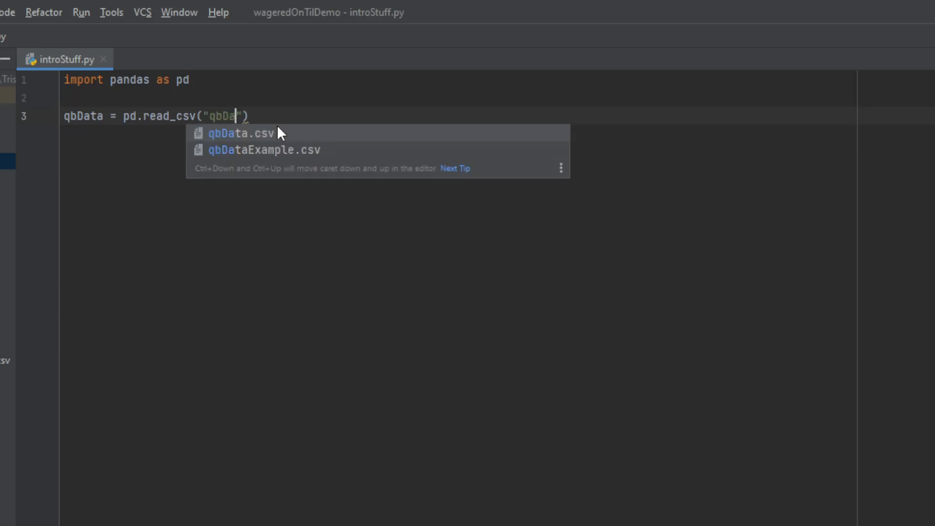
type("ta")
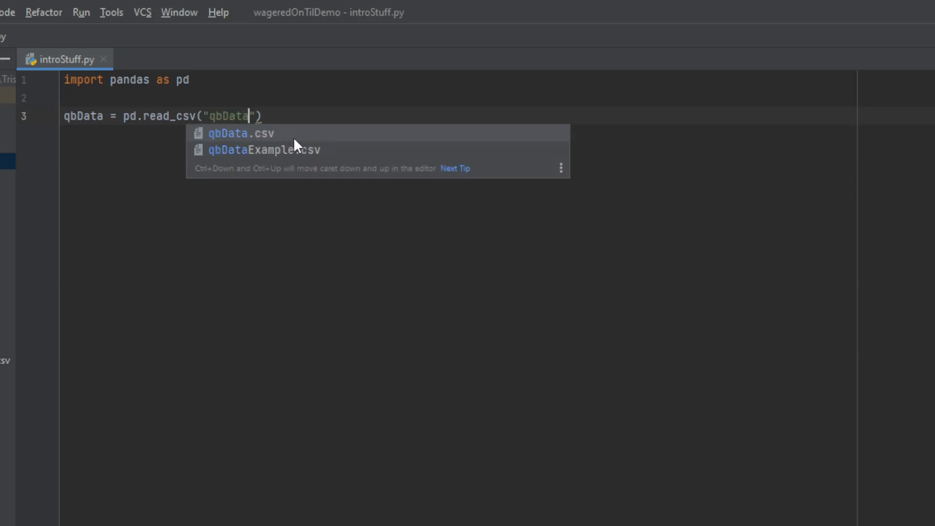
mouse_move(296, 133)
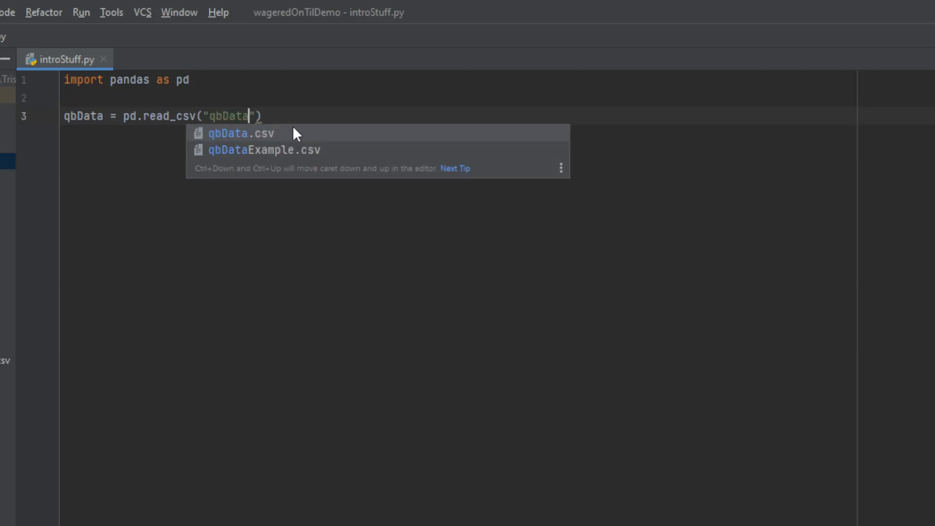
left_click(240, 134)
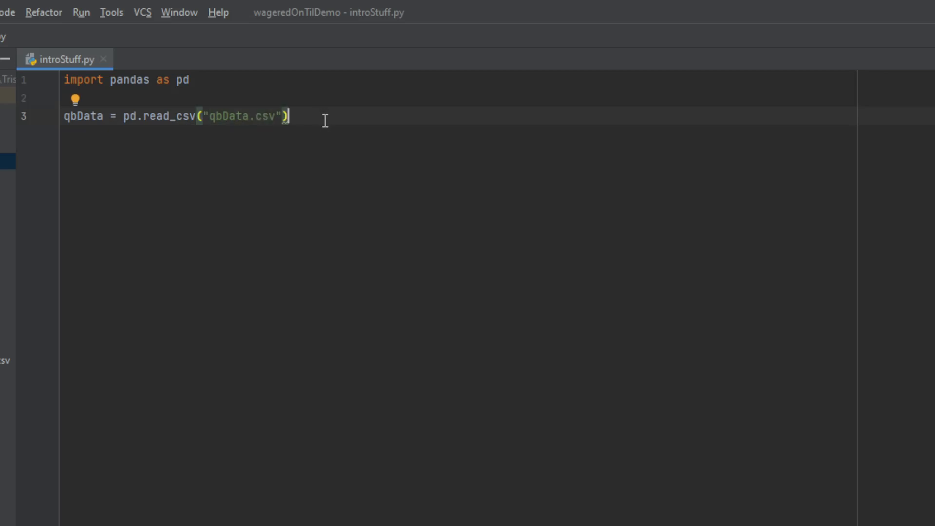
mouse_move(340, 124)
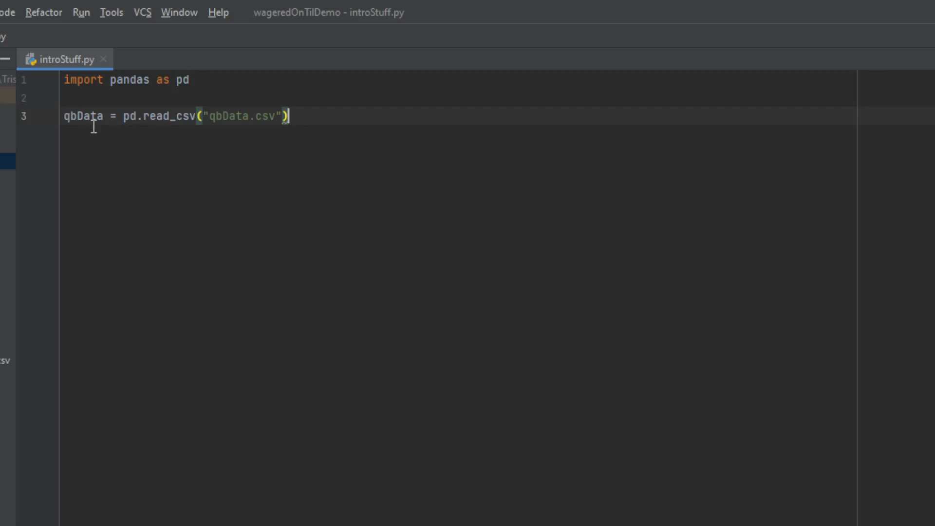
mouse_move(613, 215)
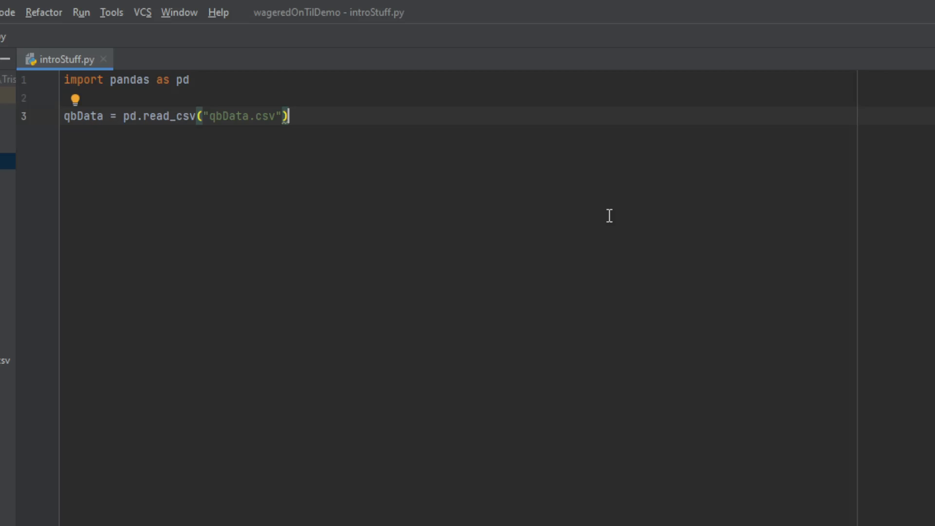
Step: Write qbSelected = 'Patrick Mahomes@' on line 5
key("enter")
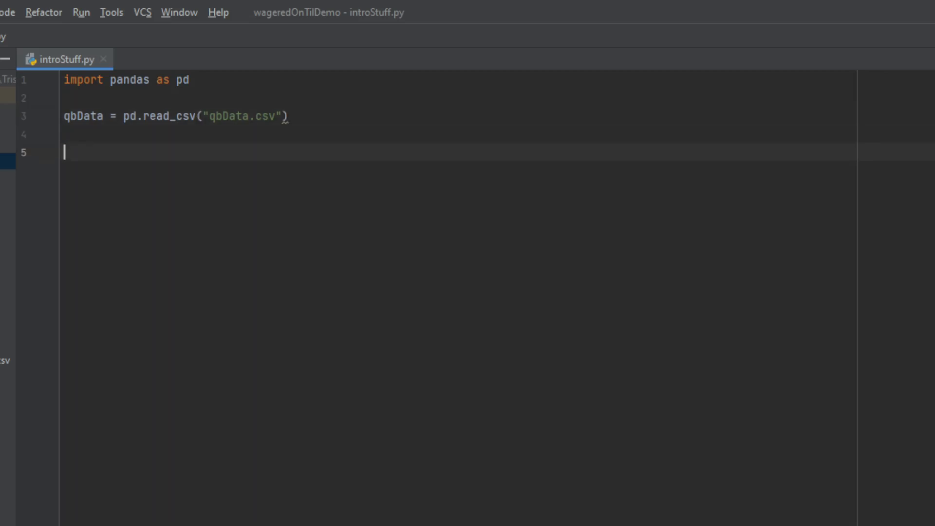
type("qbS")
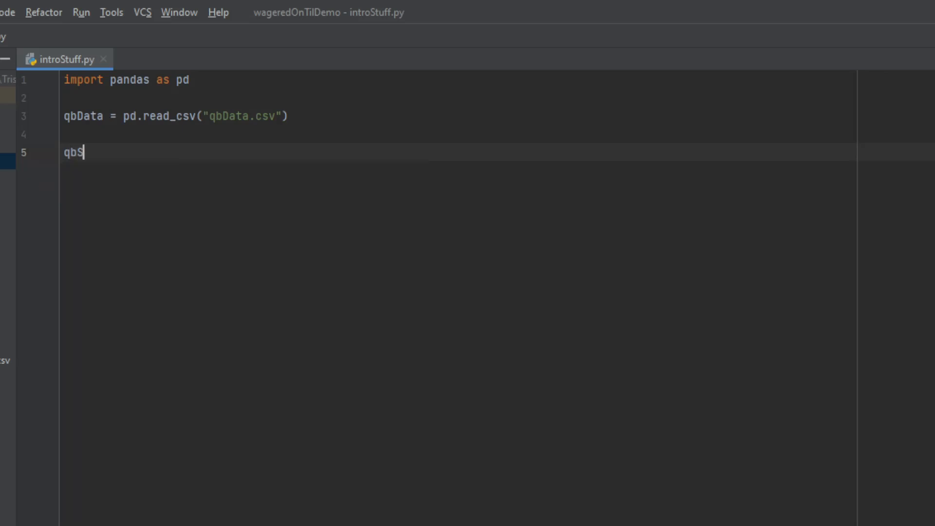
type("elected =")
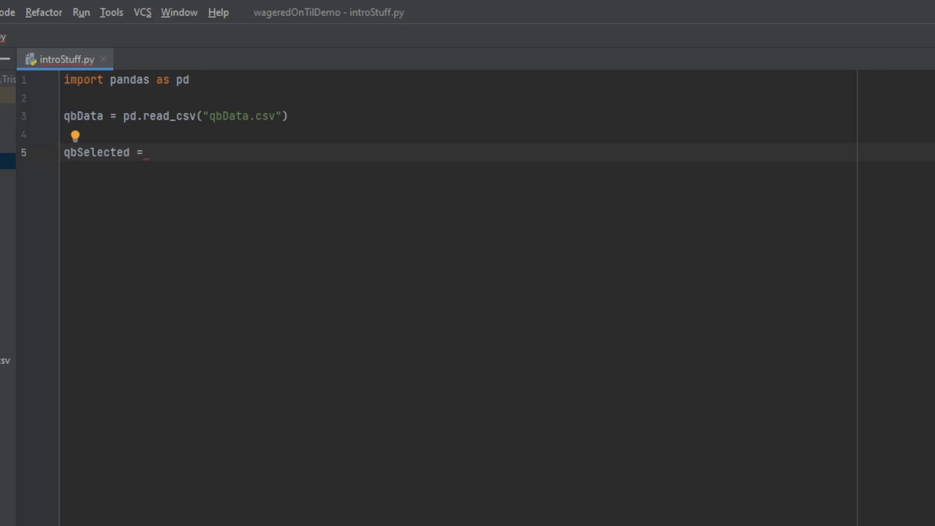
type("'")
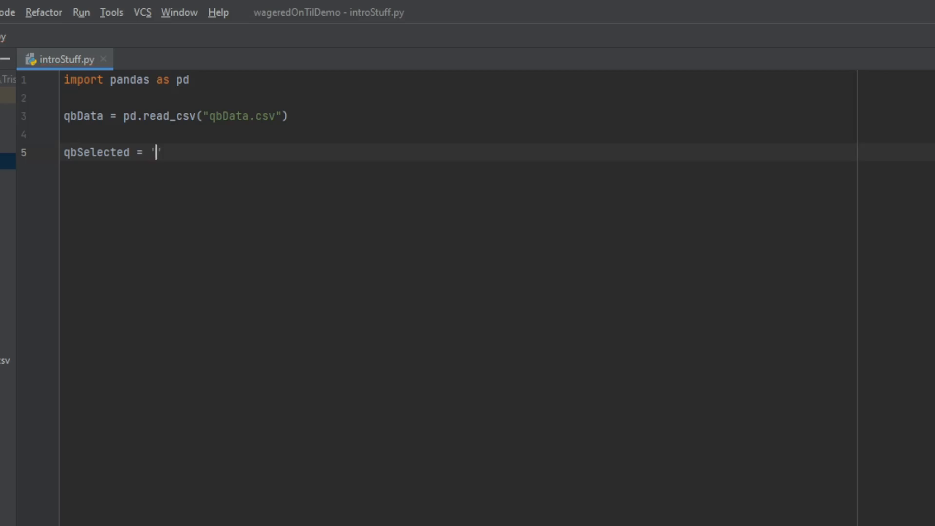
type("Patrick M")
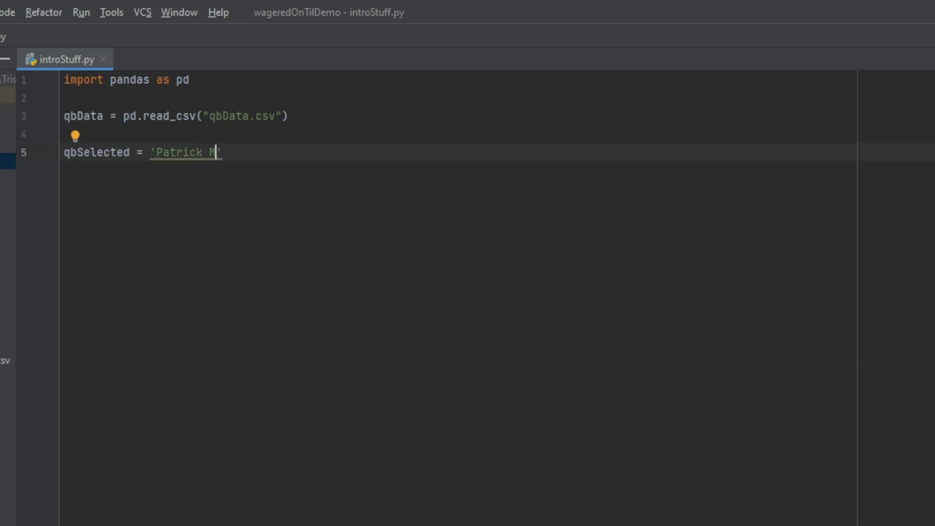
type("ahomes@")
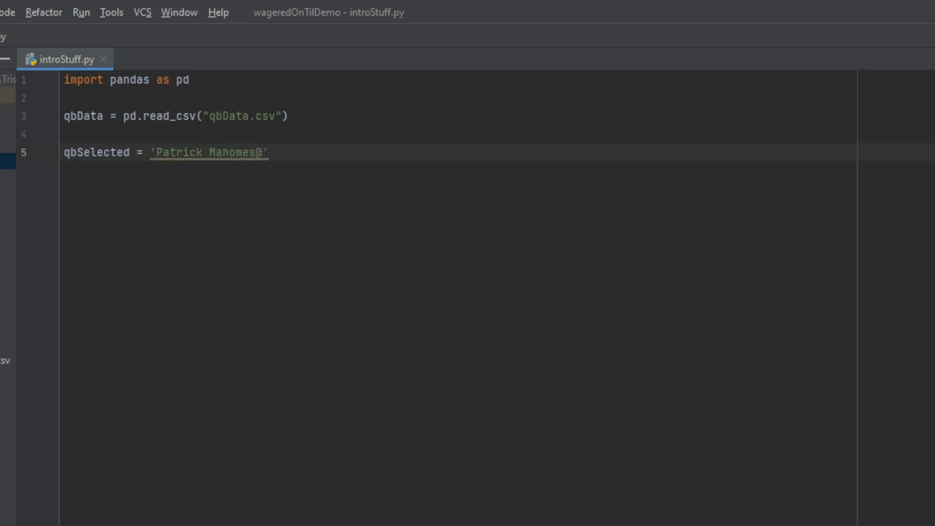
Step: Adjust the @ at the end of the quarterback name string and return to the line's end
left_click(269, 152)
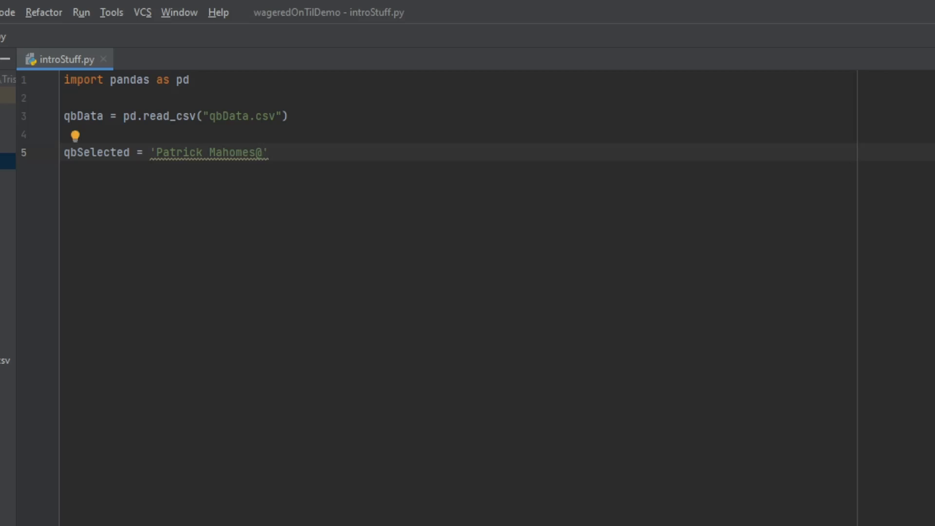
left_click(261, 152)
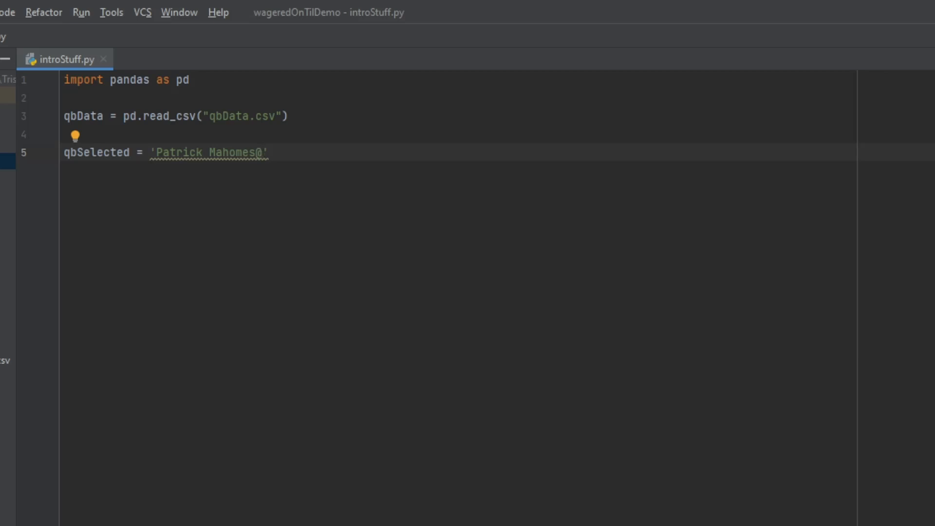
left_click(255, 152)
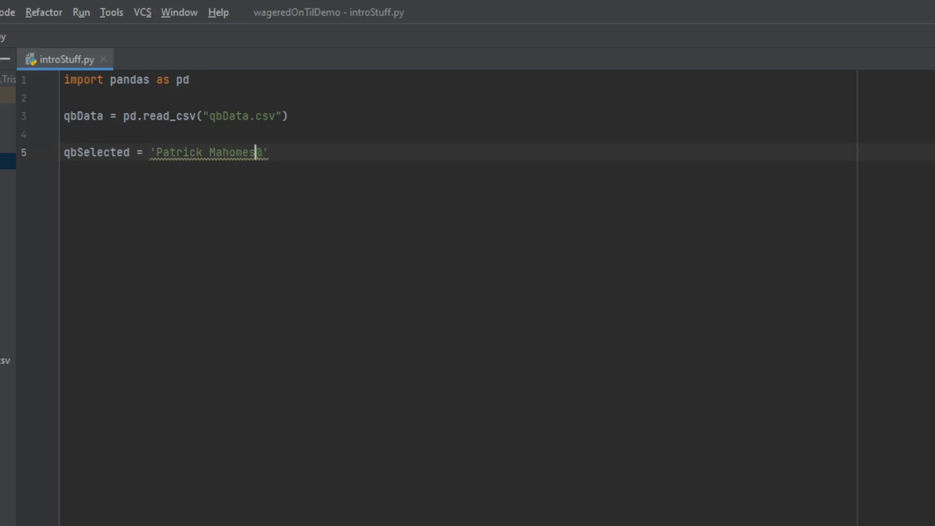
type("@")
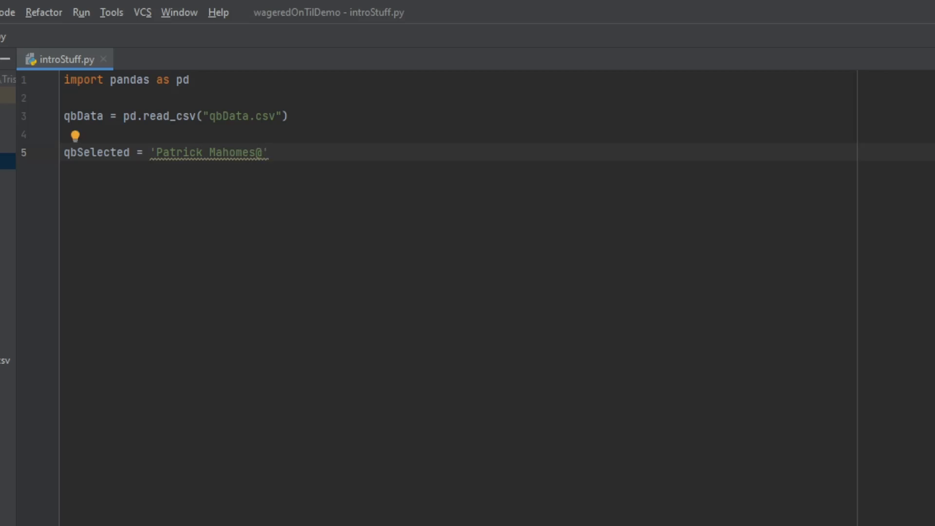
left_click(268, 152)
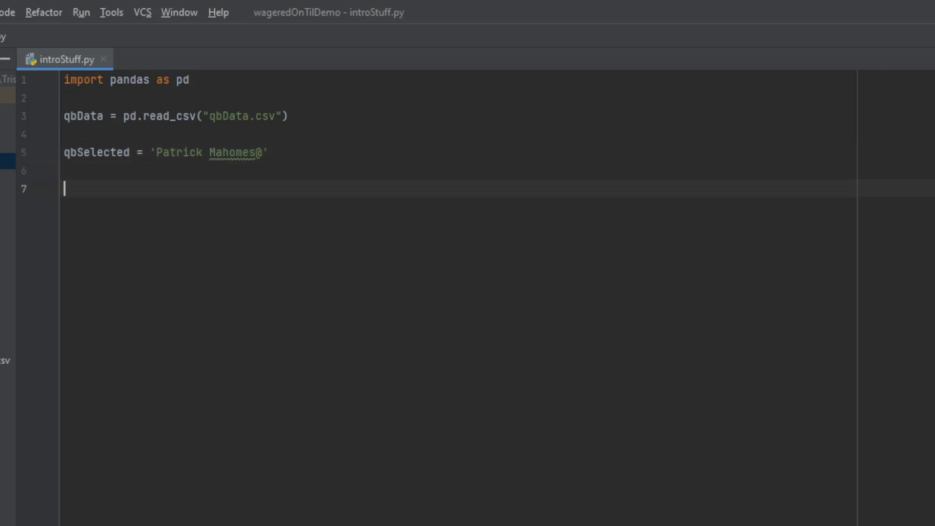
Step: Begin line 7 with qbRows = qbData.loc
type("qbRow")
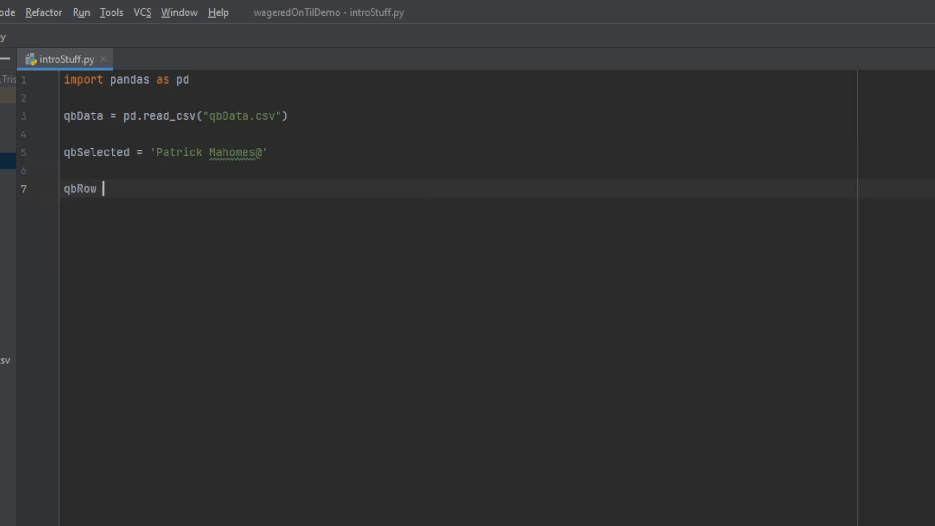
type("s")
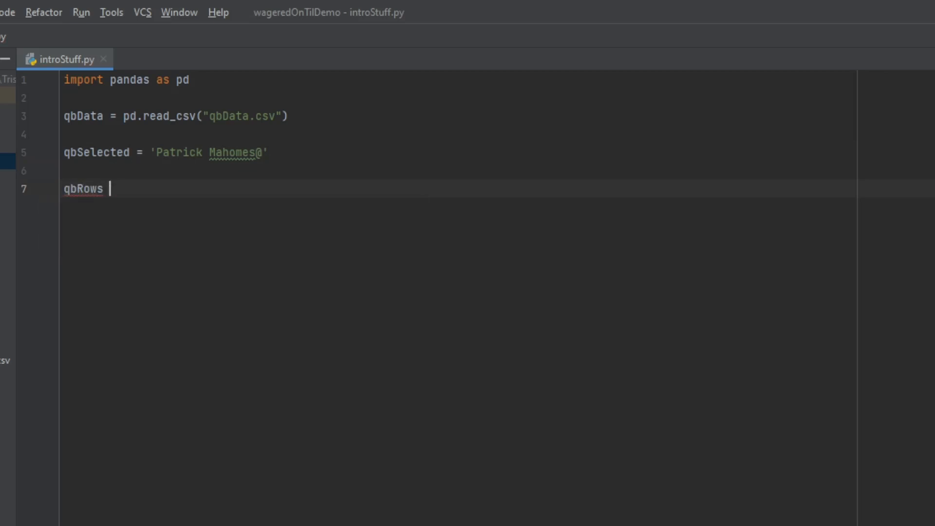
type("=")
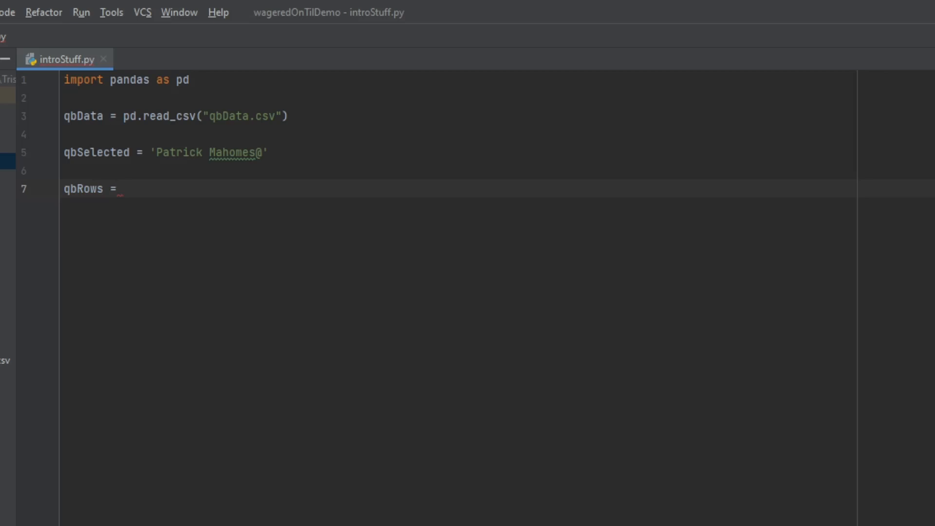
type("qbData")
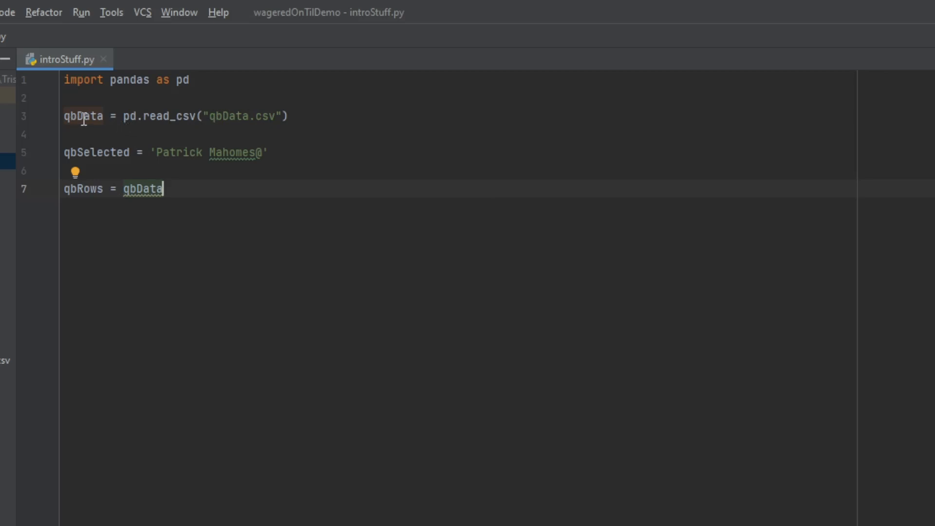
mouse_move(84, 116)
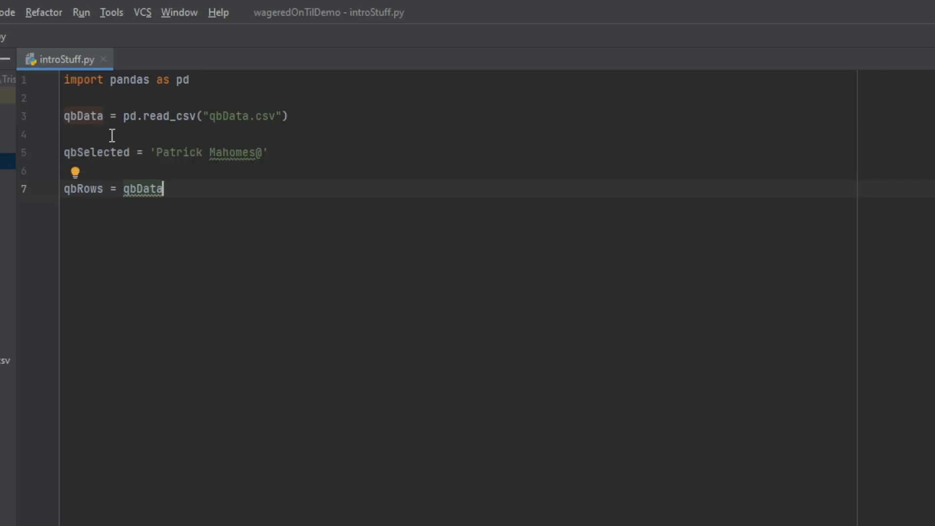
mouse_move(90, 115)
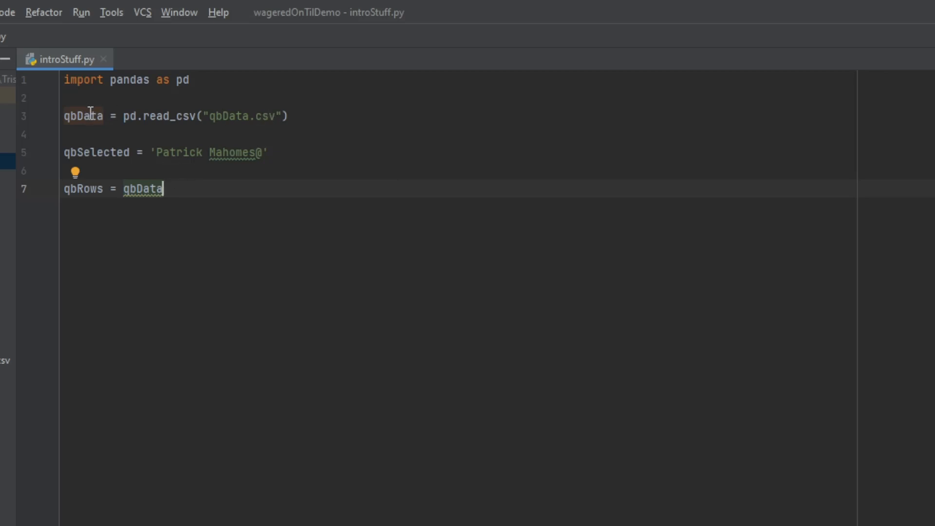
mouse_move(141, 145)
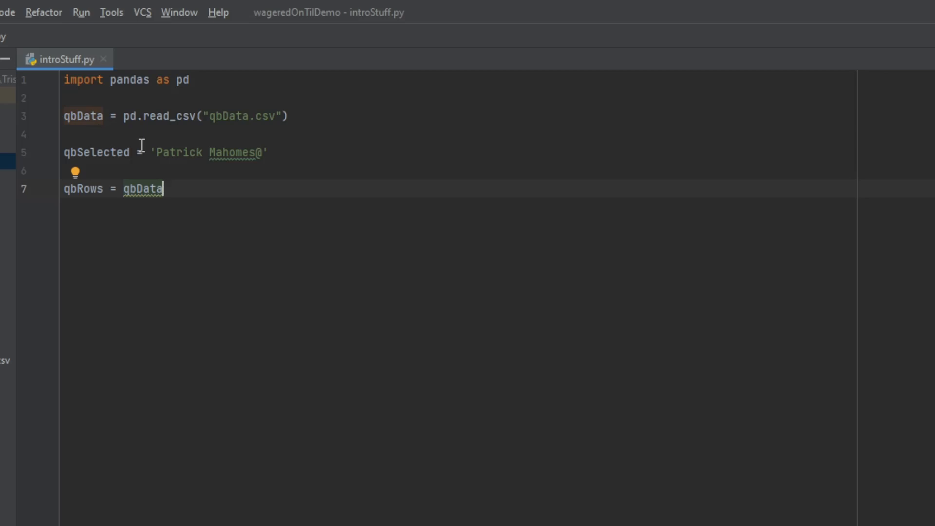
type(".loc[(")
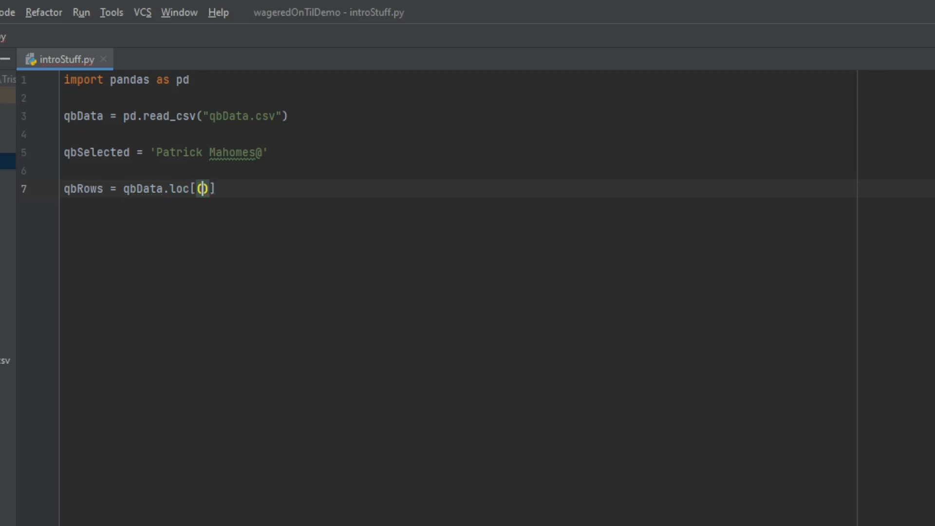
Step: Complete the filter as [(qbData["Mixed Key"] == qbSelected)]
type("qbData")
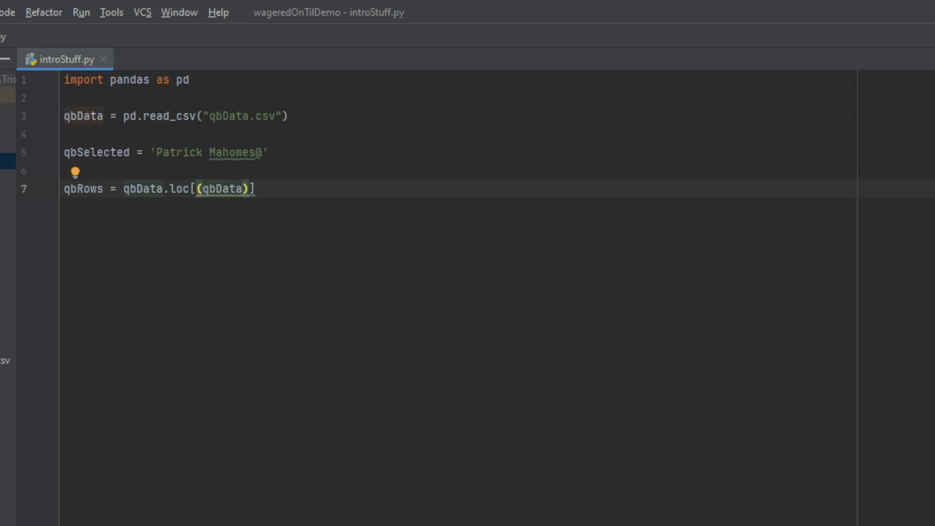
type("[\"\"]")
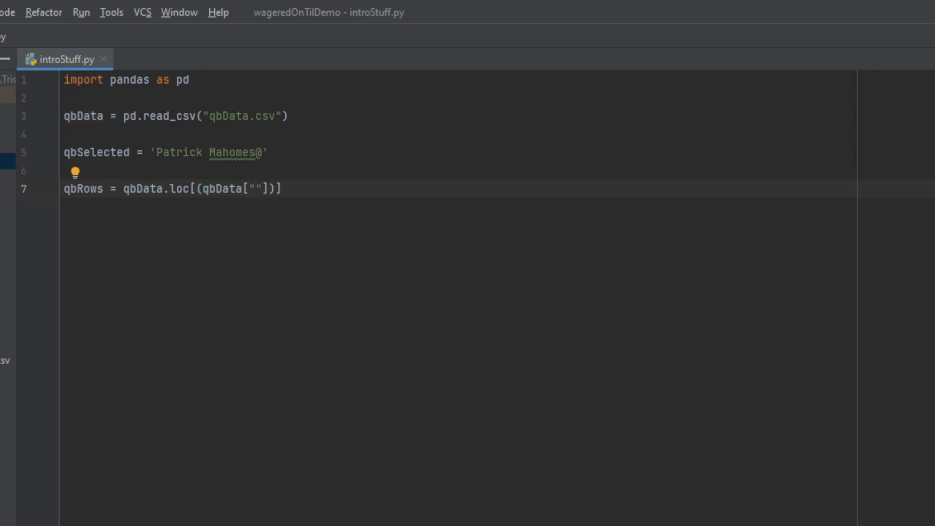
type("Mix")
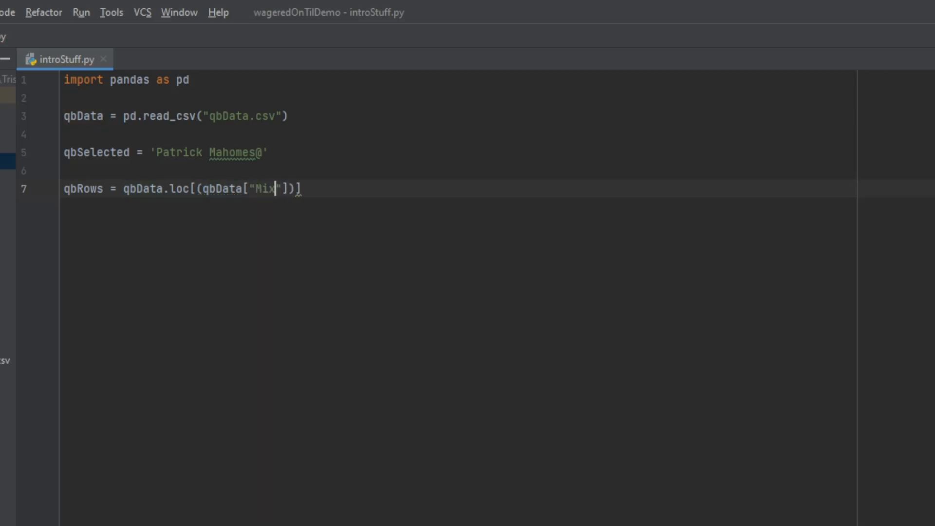
type("ed Key")
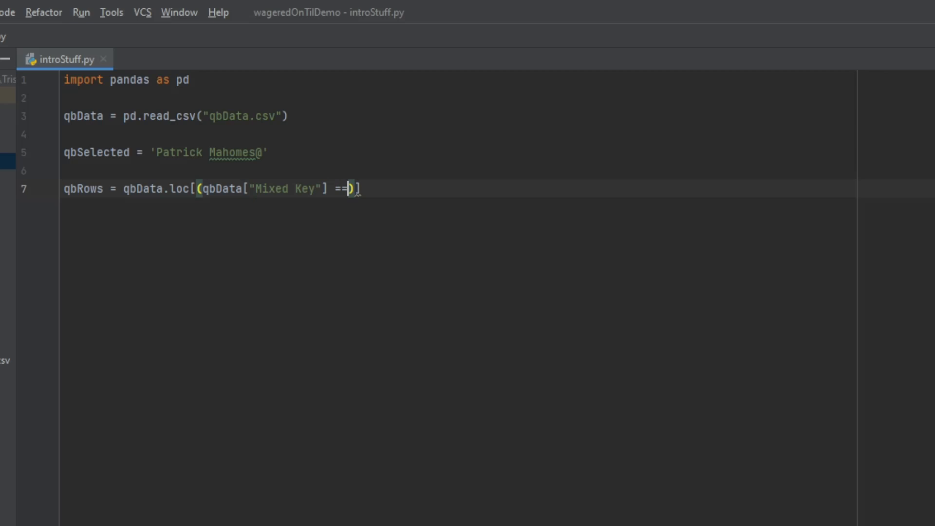
type("qb")
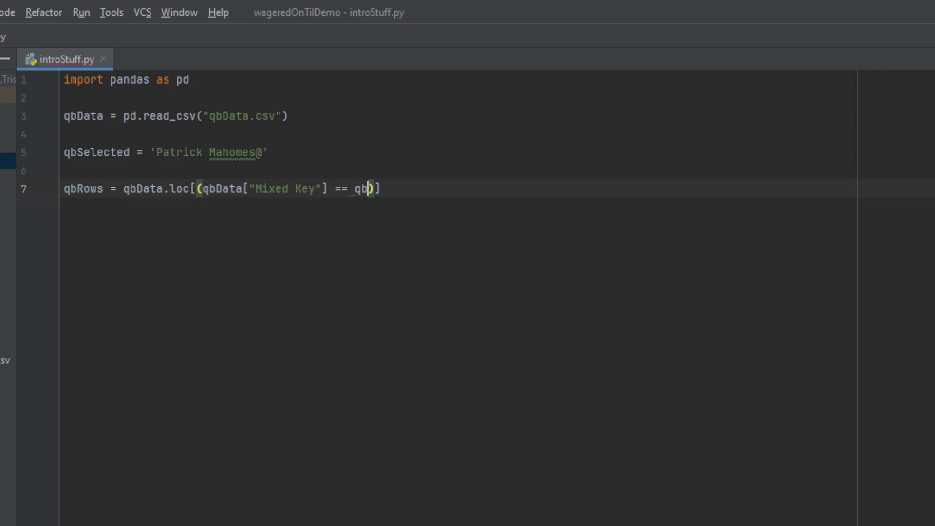
type("Selected")
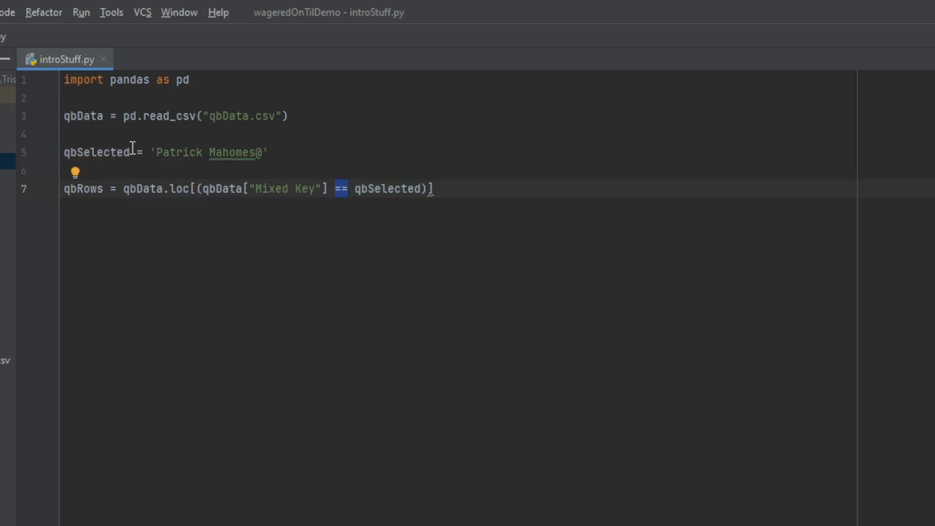
left_click(138, 151)
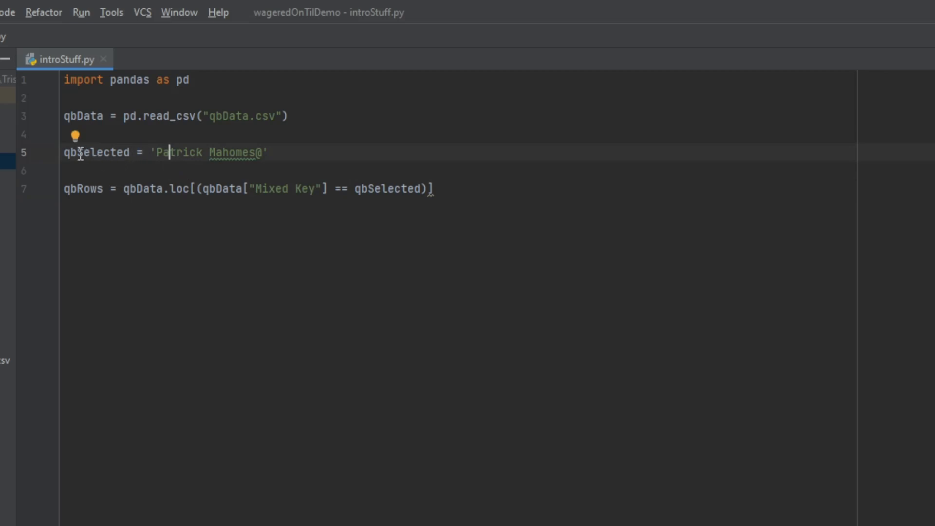
left_click(151, 152)
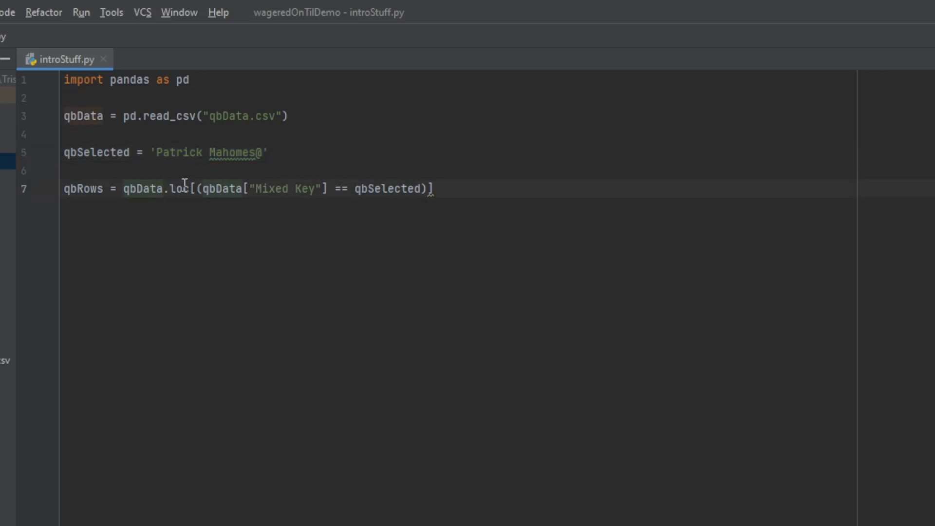
double_click(224, 188)
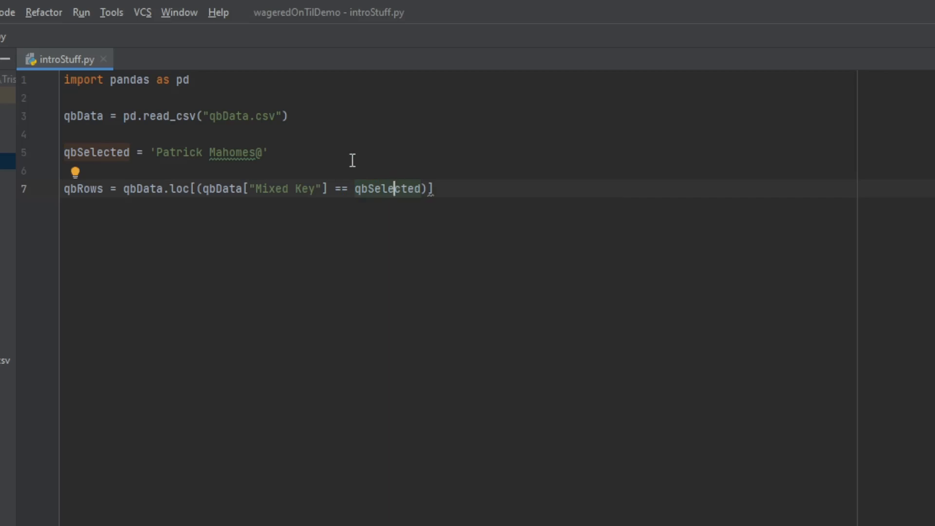
double_click(206, 152)
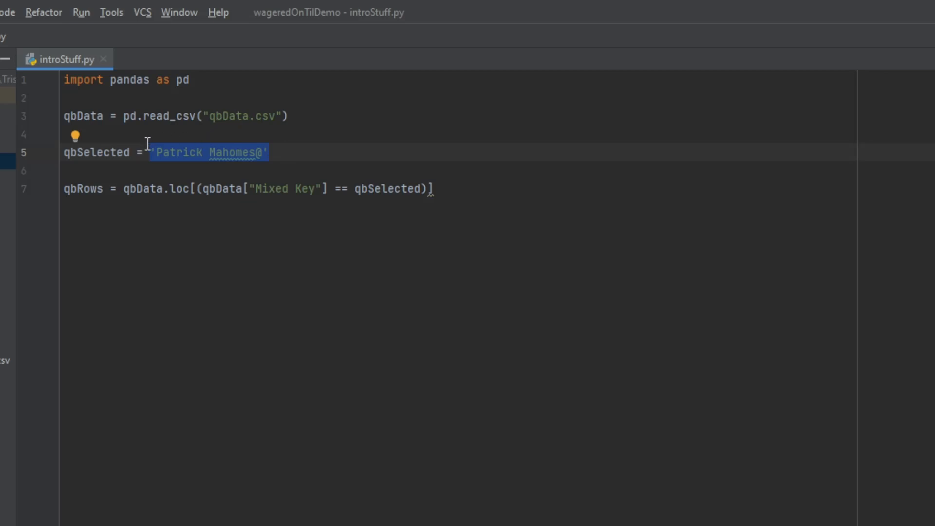
mouse_move(139, 155)
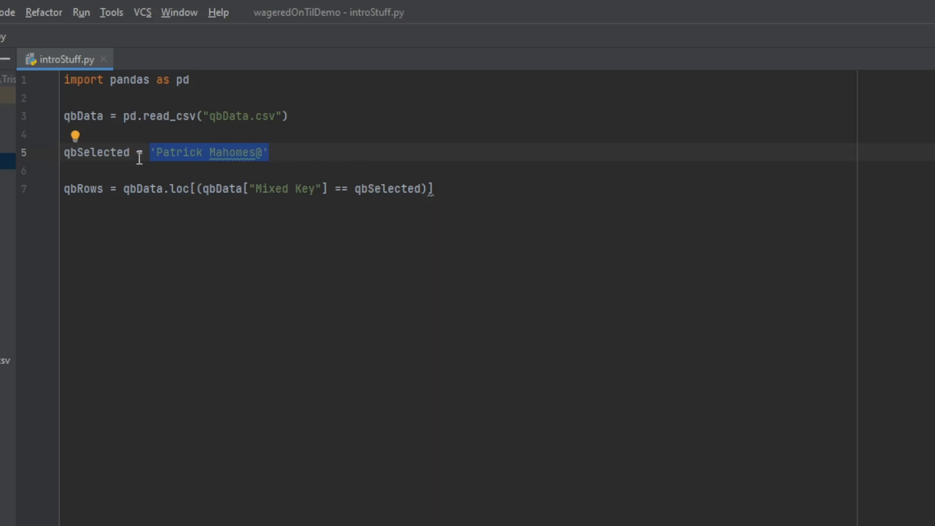
mouse_move(159, 166)
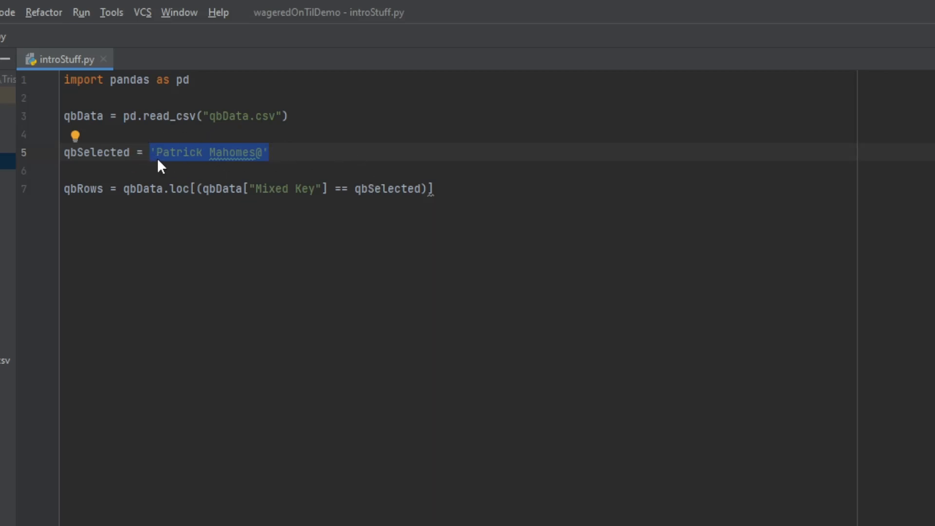
mouse_move(385, 189)
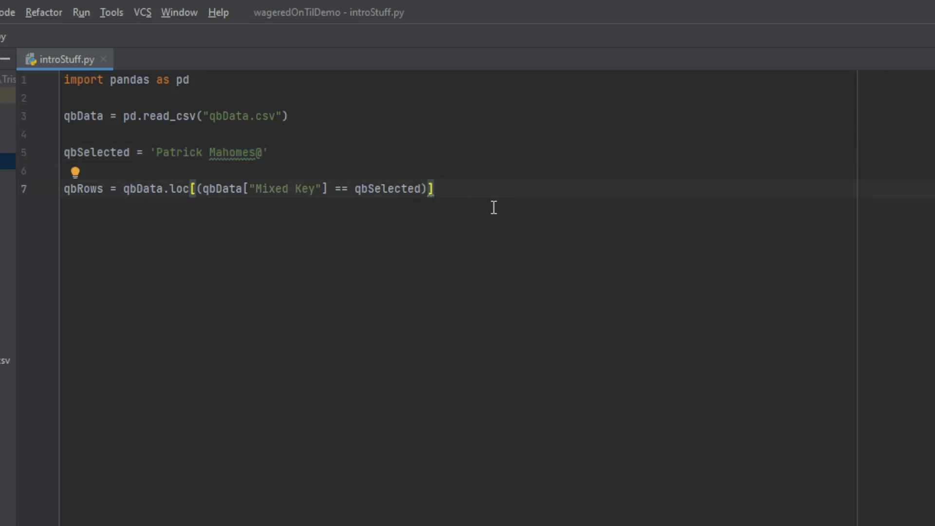
mouse_move(515, 201)
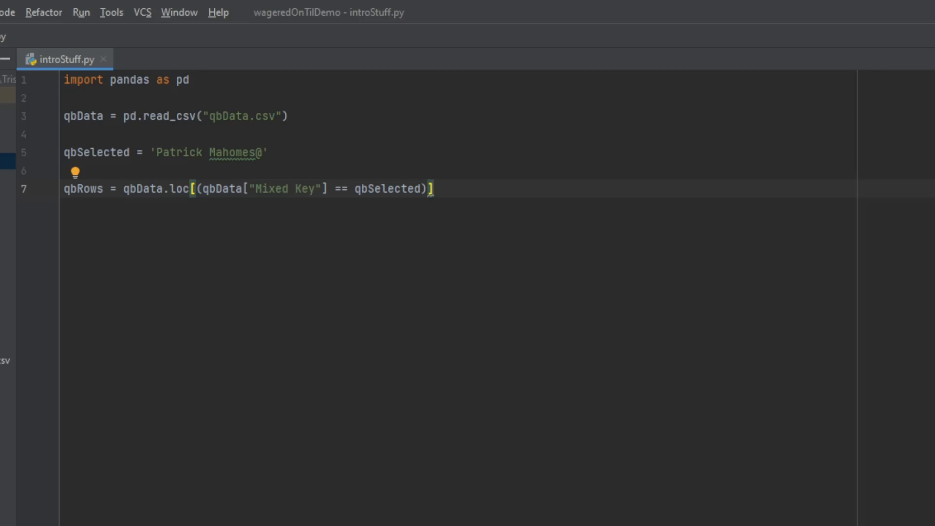
left_click(191, 79)
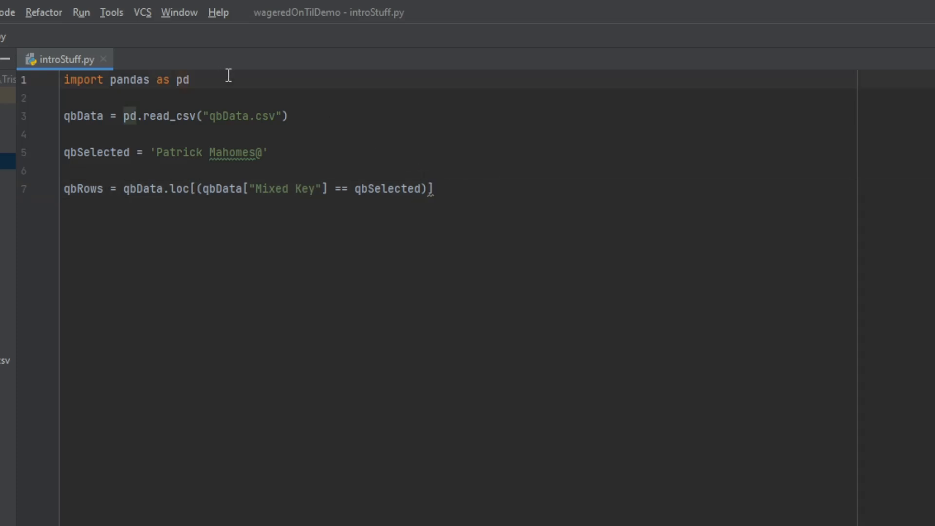
Step: Add 'import numpy as np' on line 2 and a blank line after the qbRows filter
type("i")
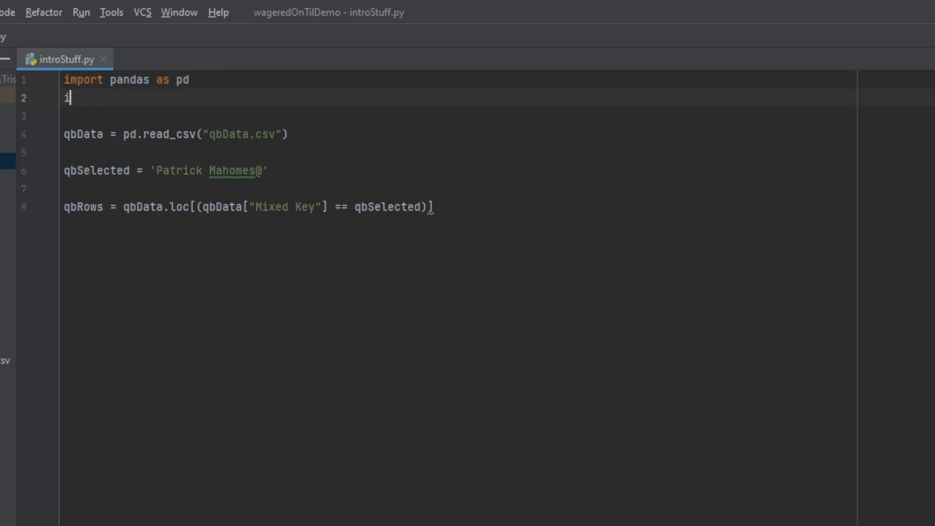
type("mport")
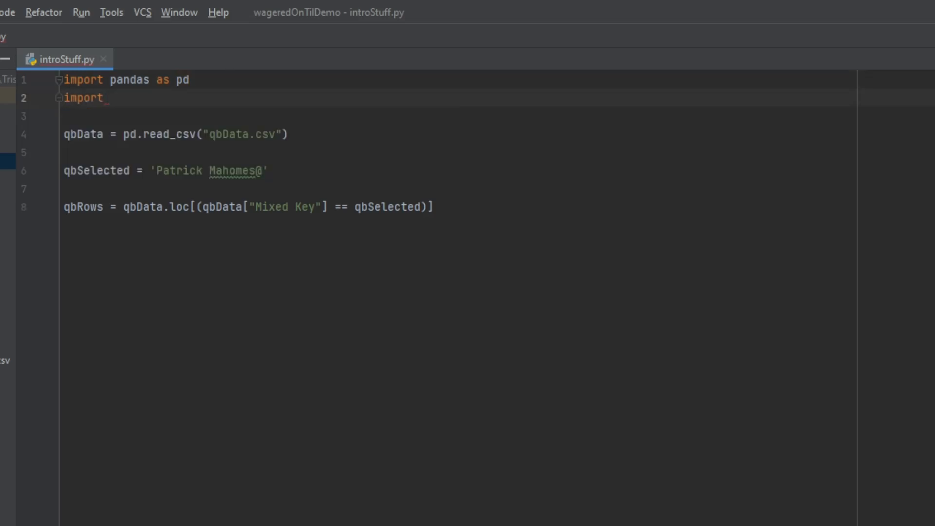
type("numpy as")
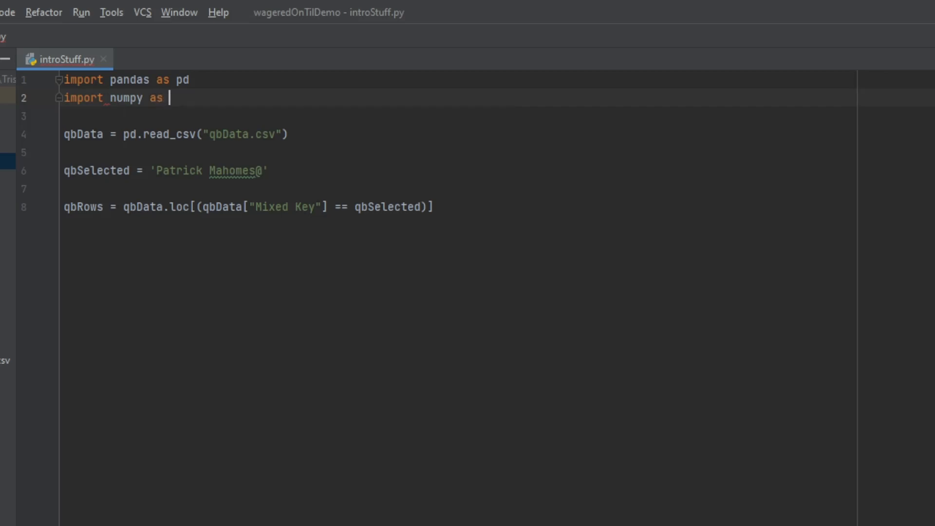
type("np")
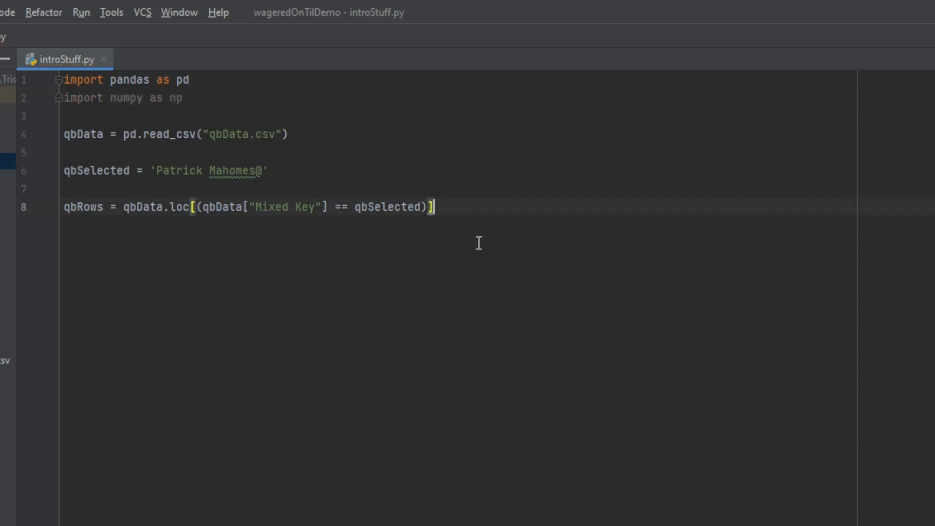
key("enter")
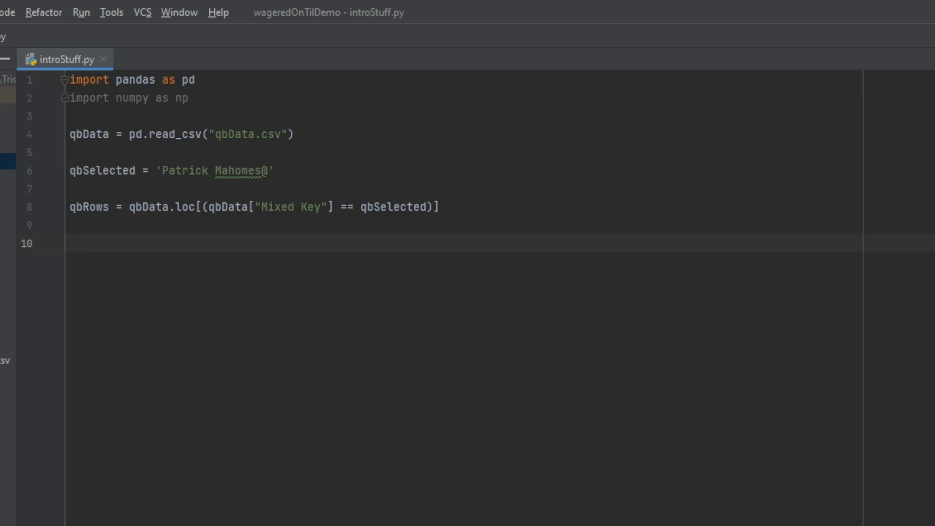
Step: Write qbMedianYA = np.median() on line 10
type("qbMedia")
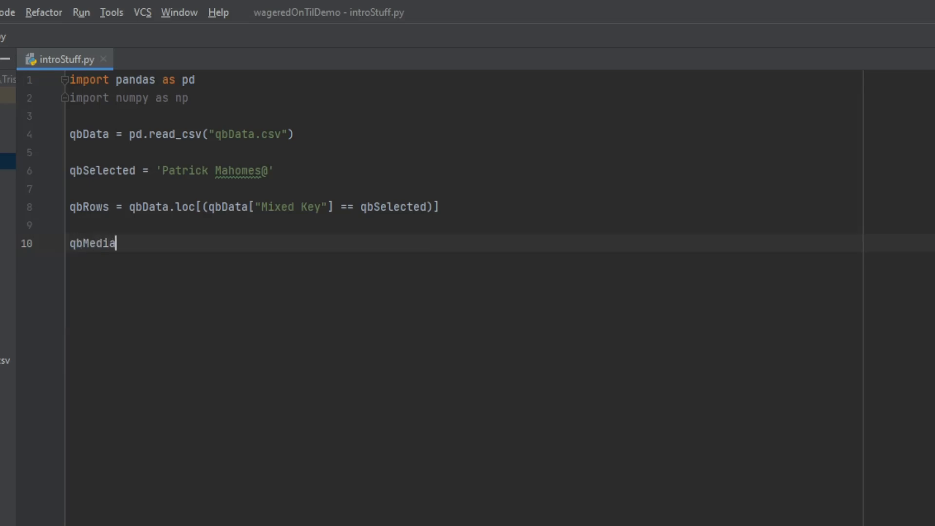
type("nT")
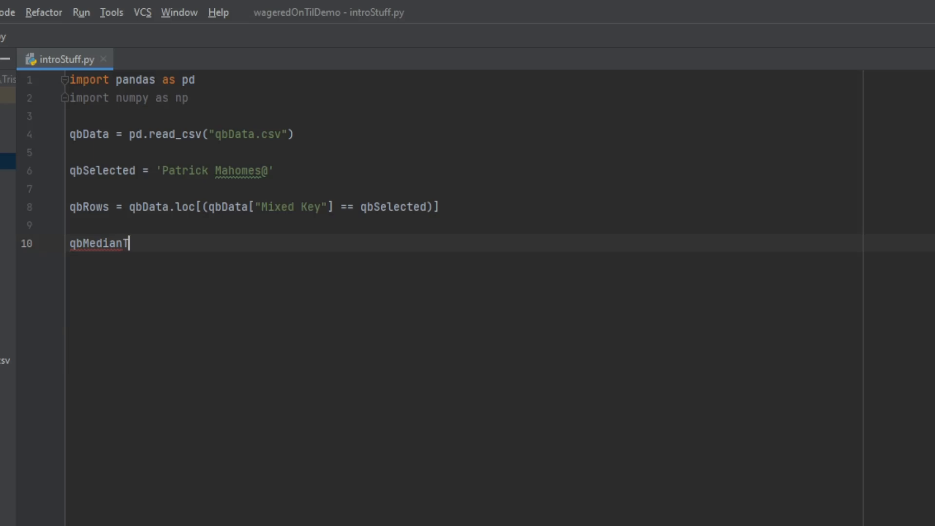
type("YA =")
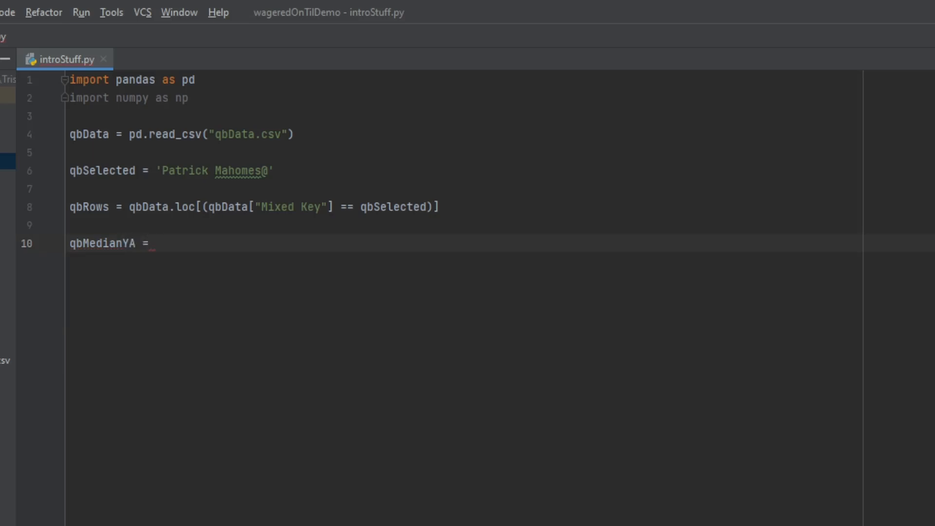
type("np")
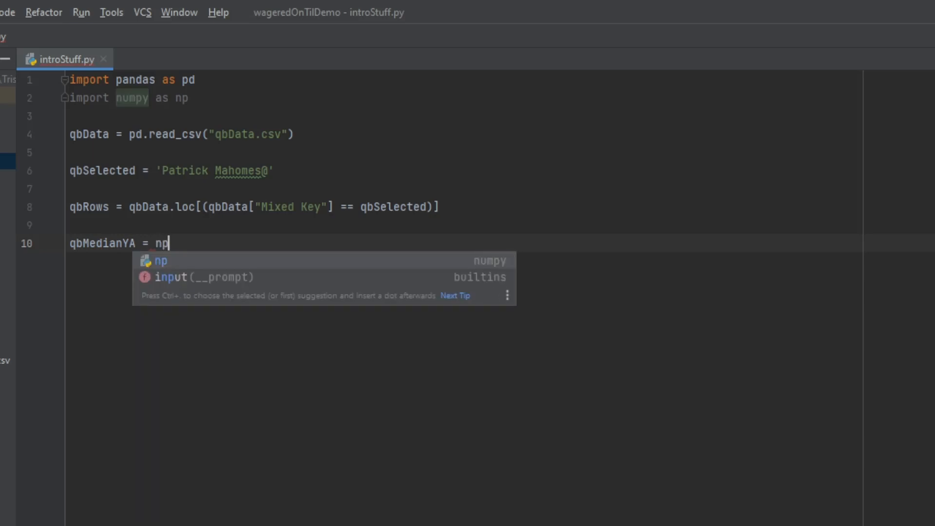
type(".me")
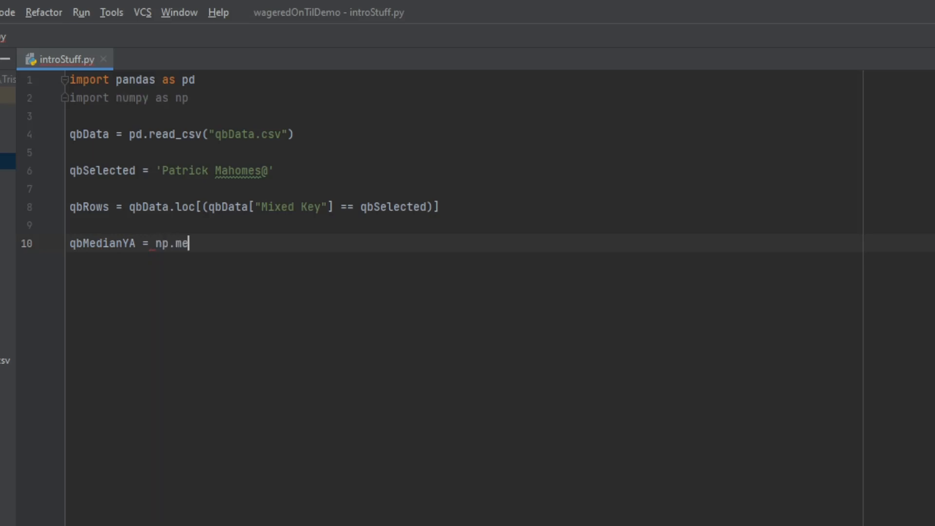
type("dian")
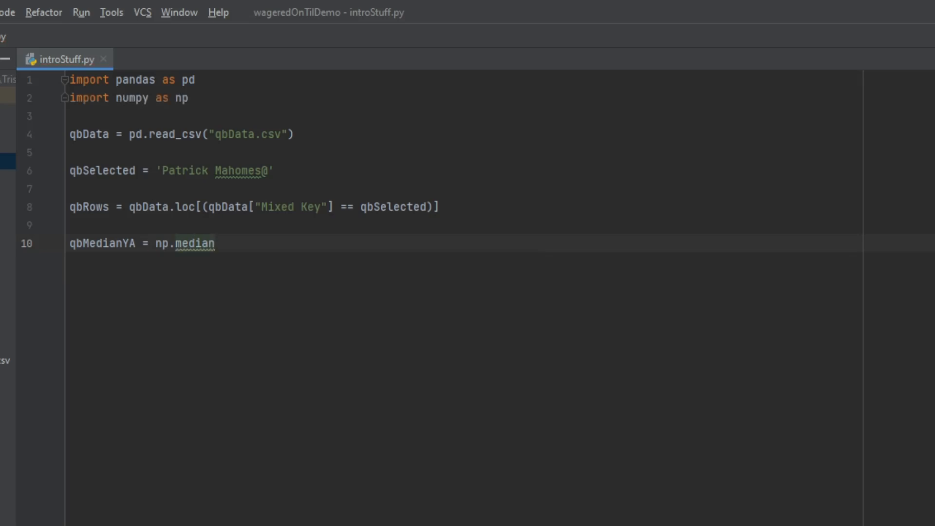
type("()")
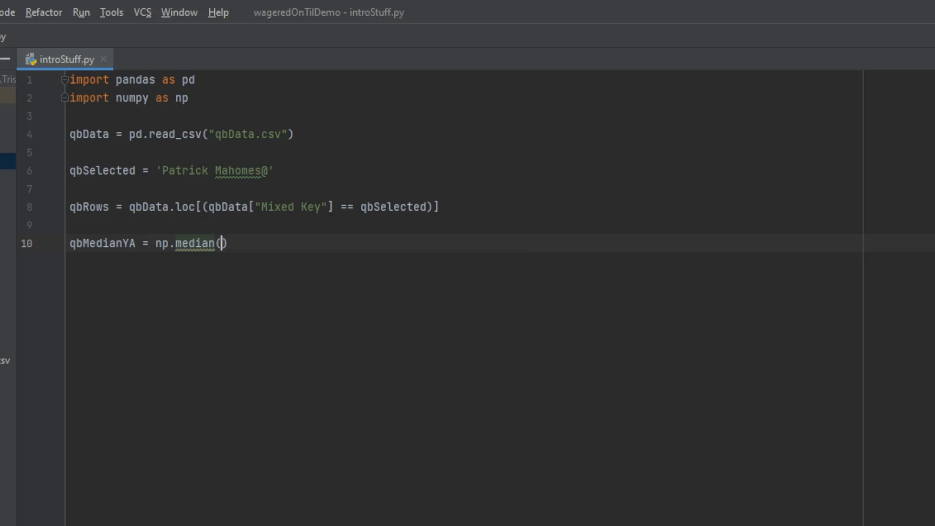
Step: Fill the median call with qbRows['Y/A']
left_click(222, 244)
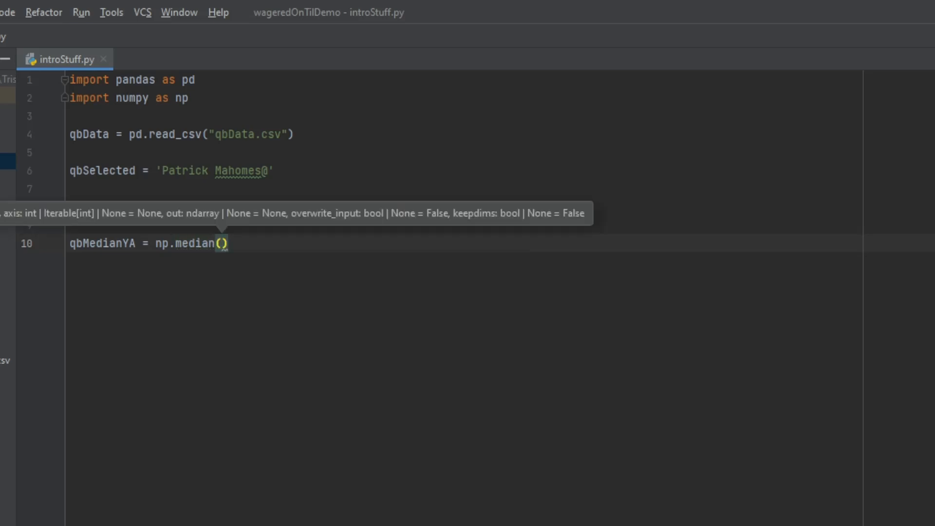
type("qbRow['Y")
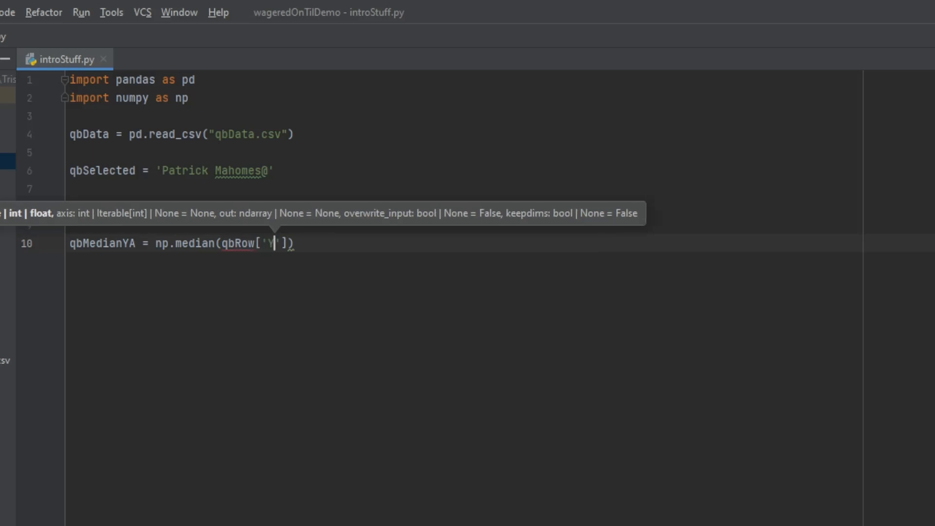
type("/A")
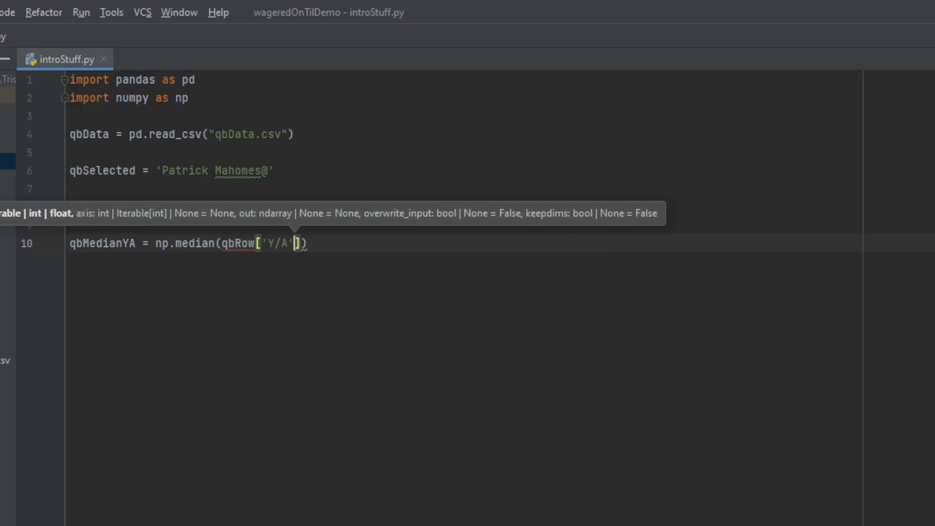
mouse_move(261, 250)
type("s")
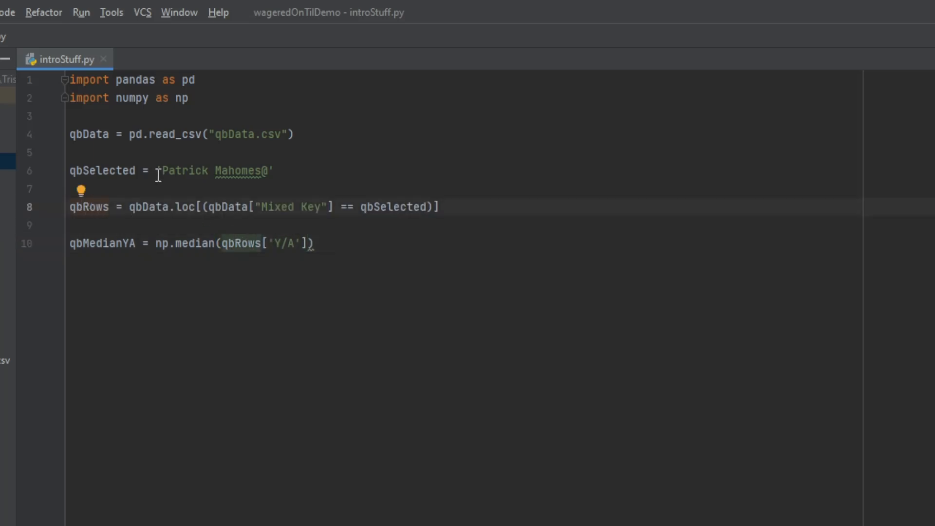
mouse_move(320, 115)
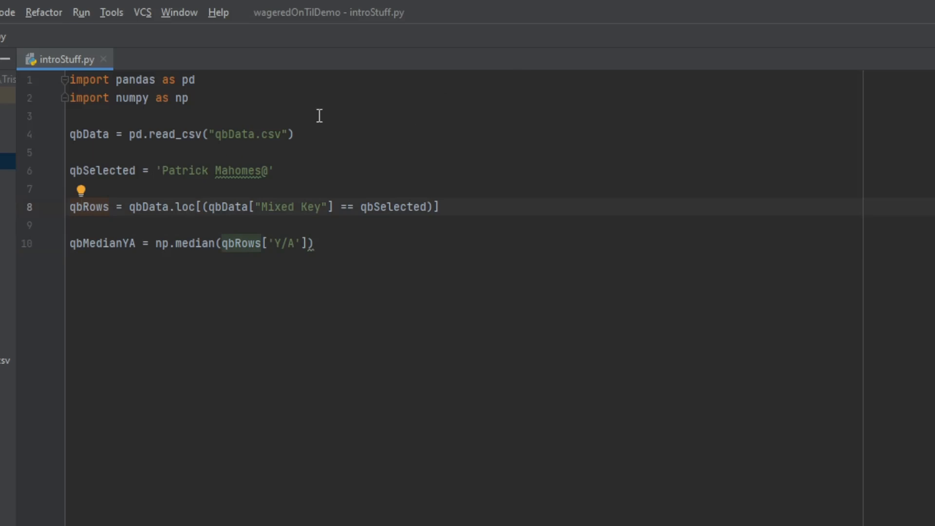
Step: Review the imports, qbData load, quarterback name string and Mixed Key filter lines
left_click(101, 79)
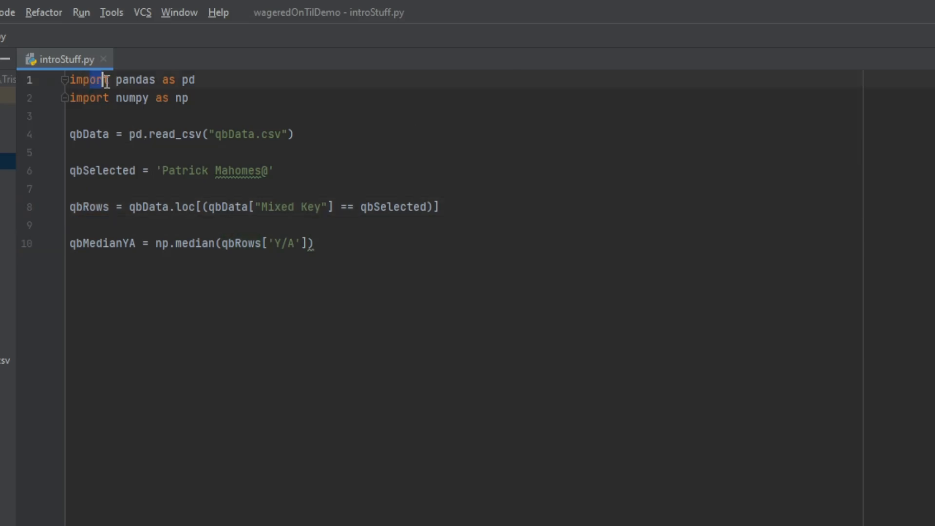
mouse_move(229, 103)
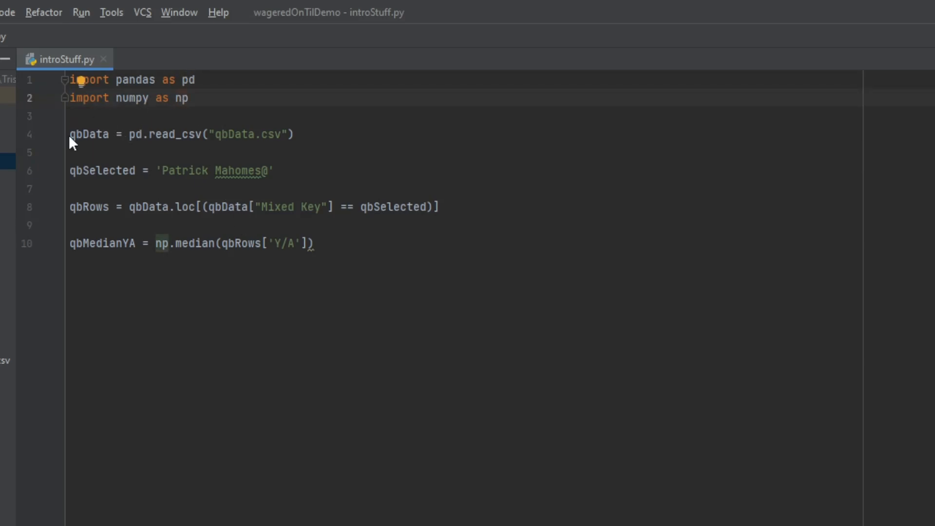
double_click(89, 133)
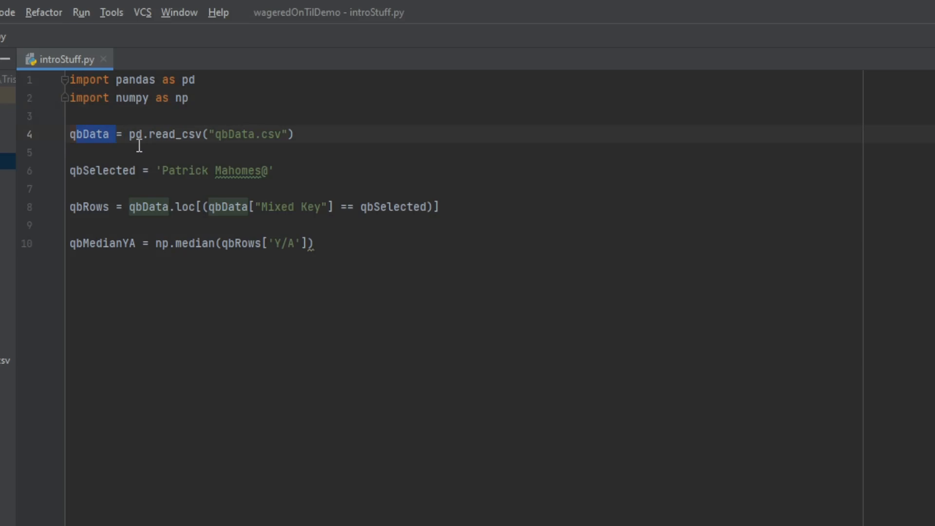
left_click(132, 133)
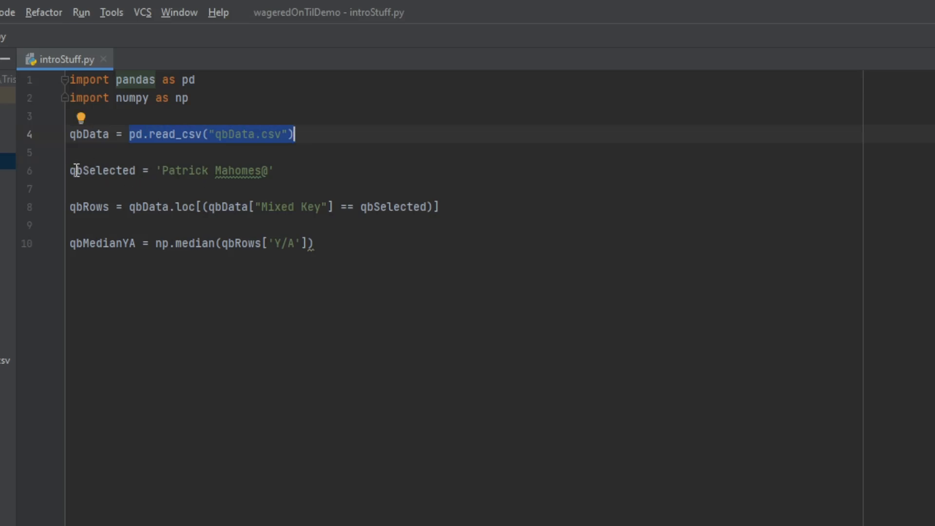
double_click(102, 170)
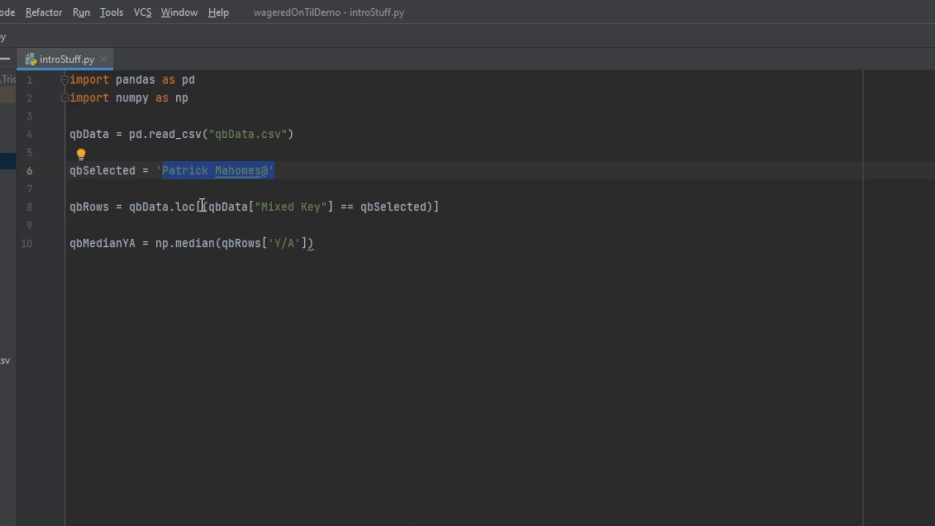
left_click(71, 206)
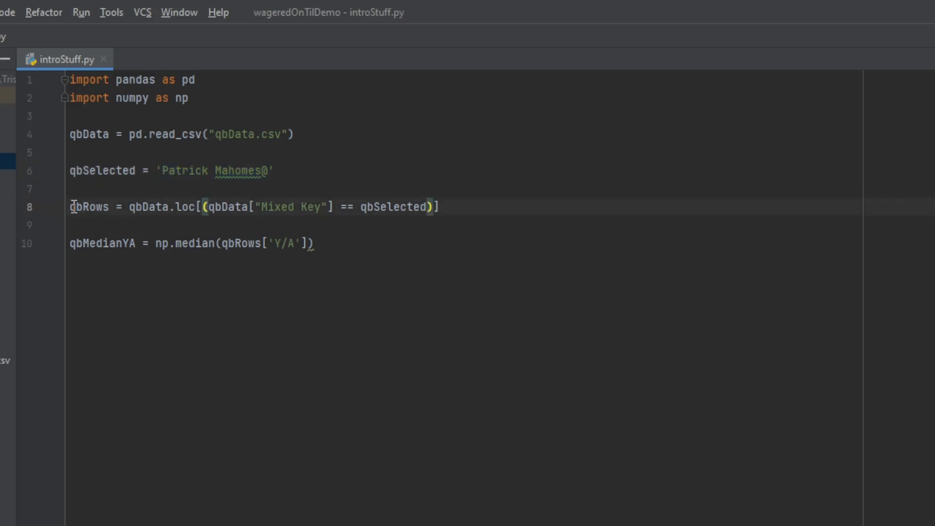
double_click(88, 206)
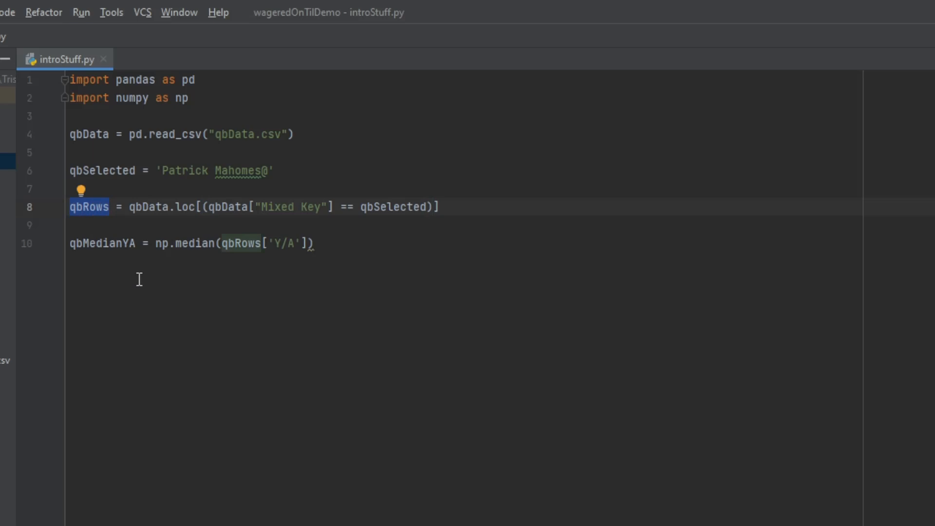
mouse_move(154, 213)
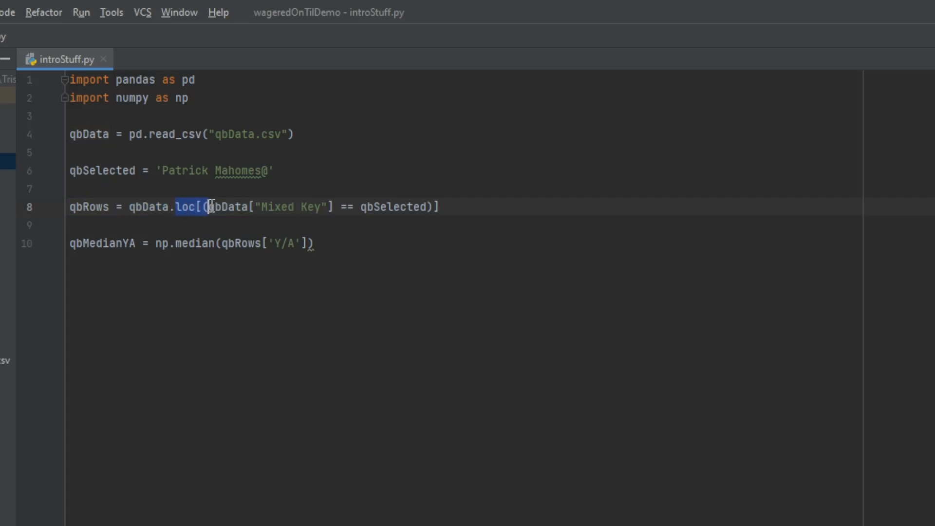
double_click(230, 207)
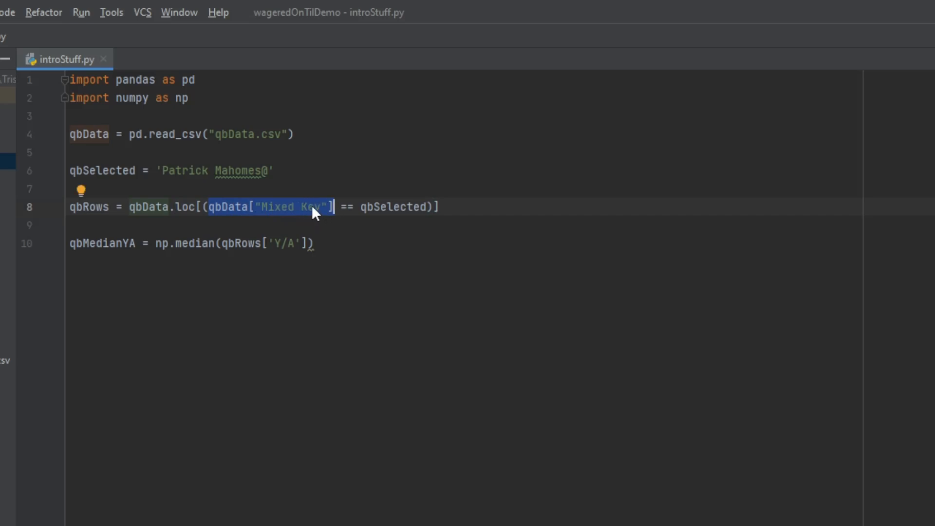
mouse_move(192, 166)
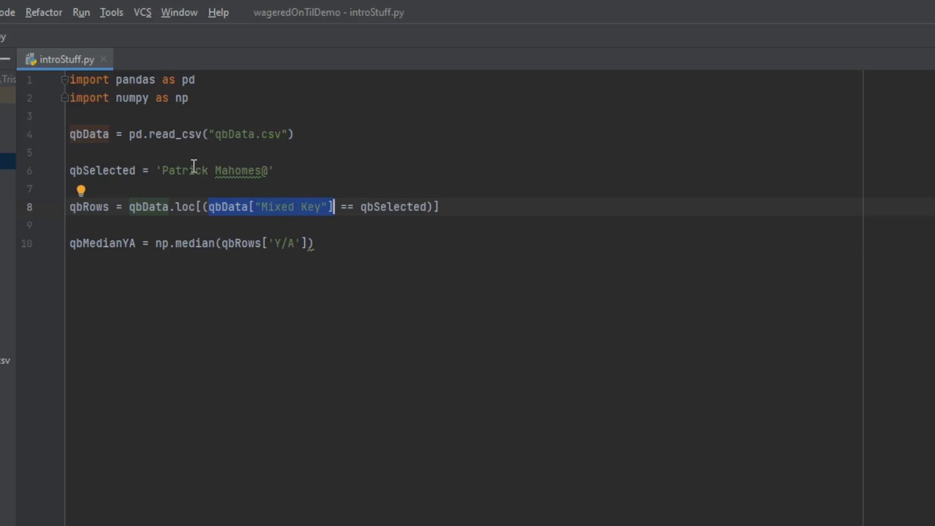
double_click(214, 171)
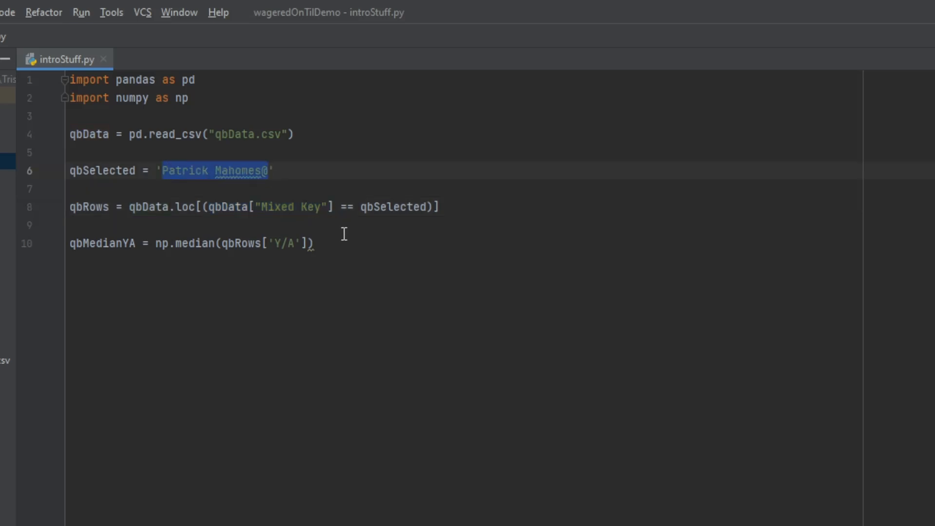
mouse_move(359, 208)
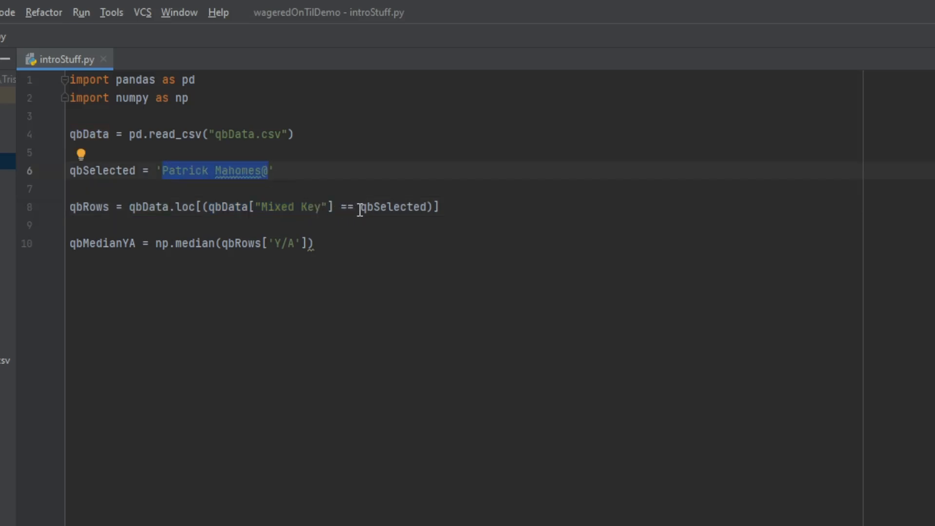
Step: On the median line, add an opening bracket before qbRows and restore the Y/A lookup
left_click(379, 206)
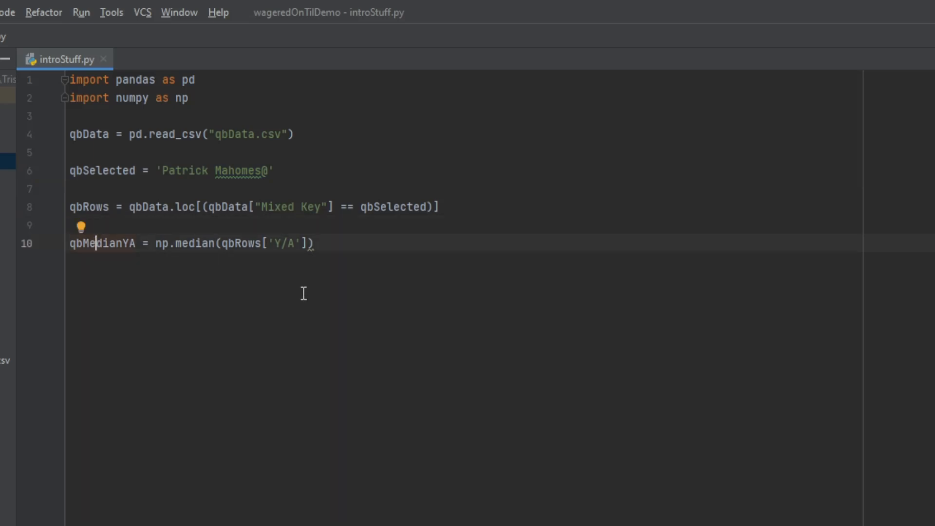
double_click(102, 242)
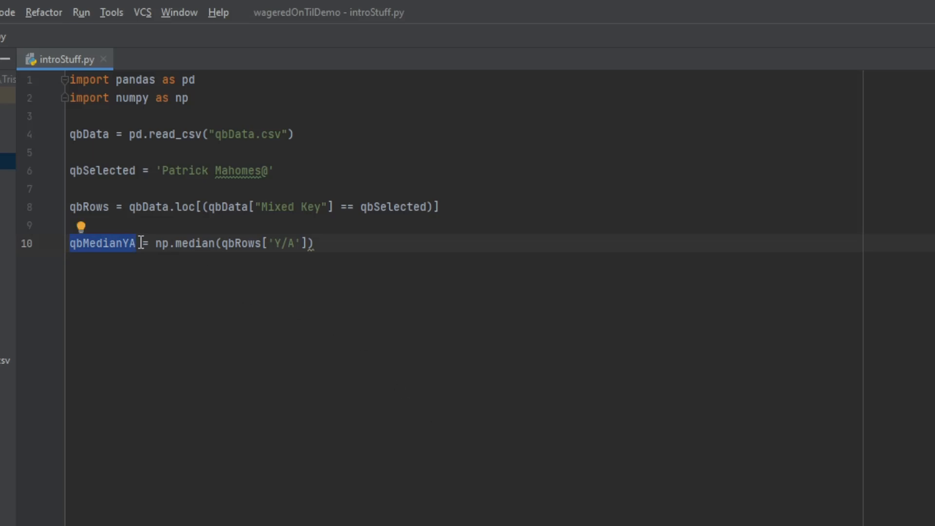
left_click(219, 280)
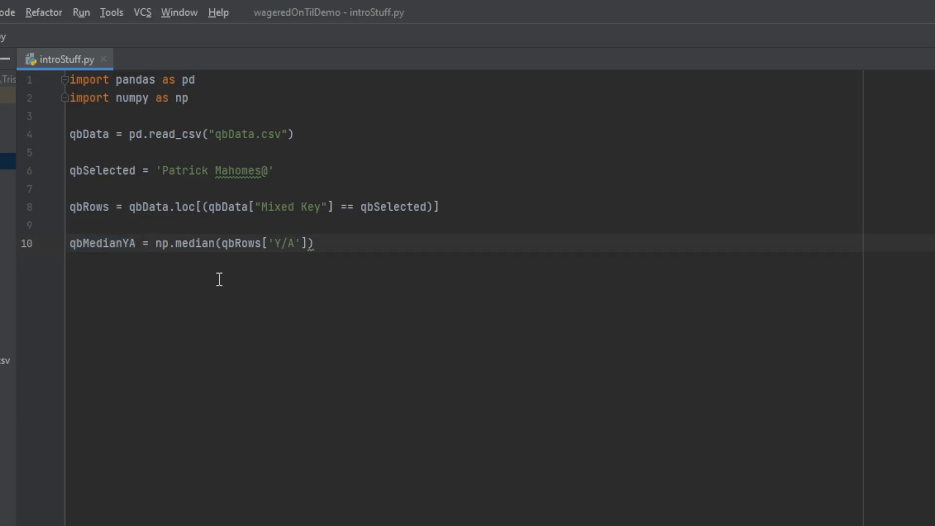
left_click(161, 243)
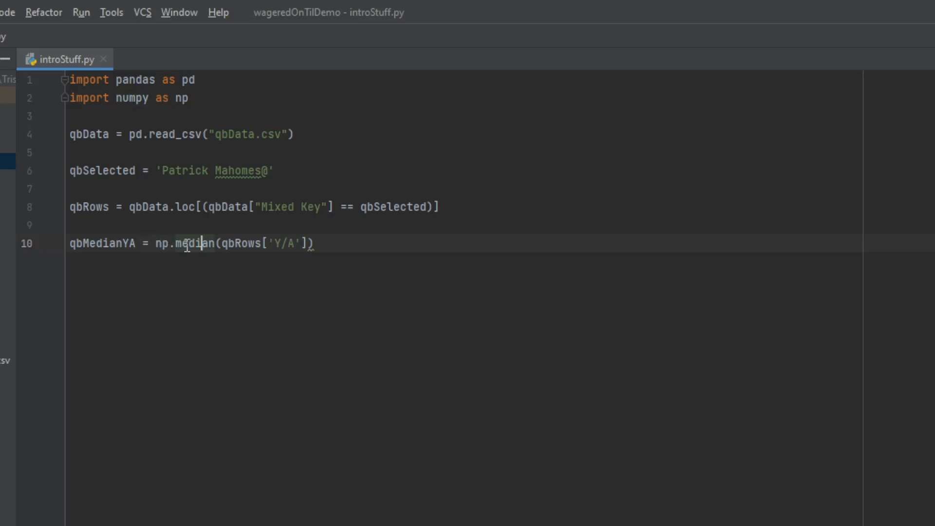
double_click(239, 243)
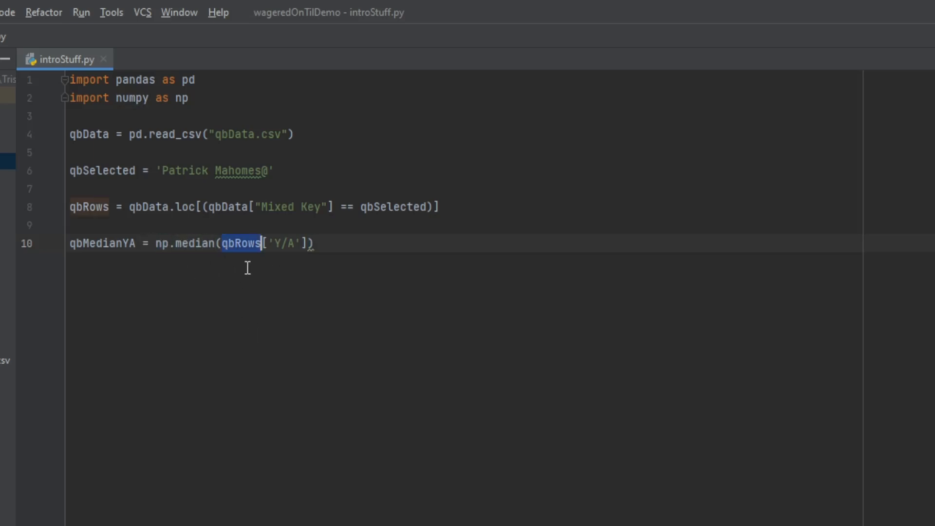
type("[")
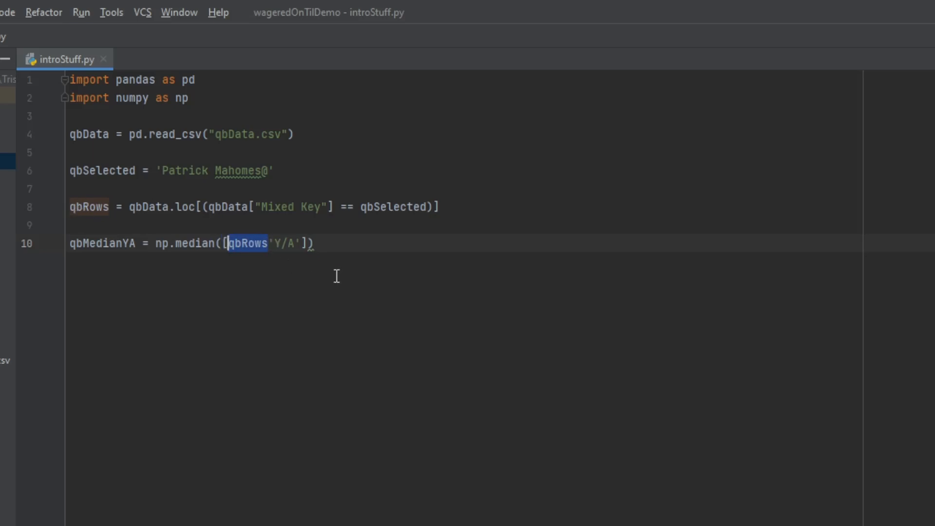
key("enter")
type("print(")
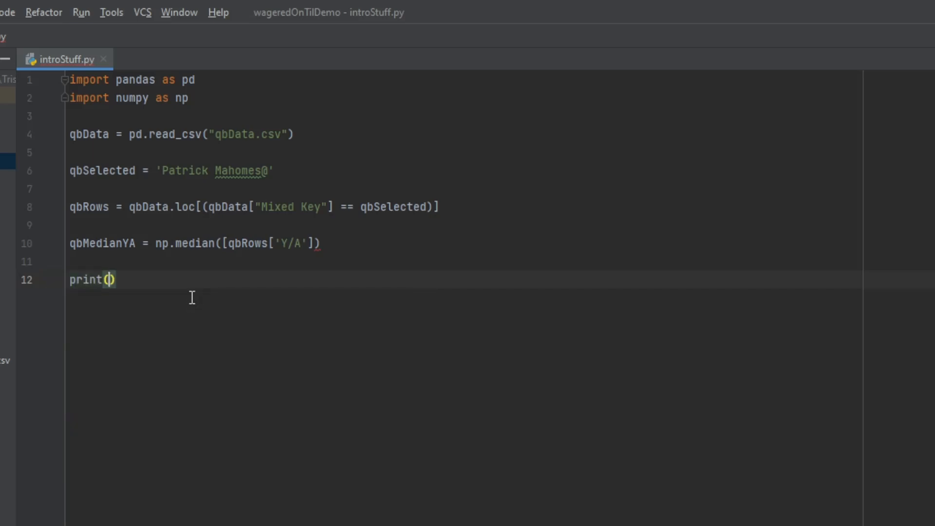
Step: Write print('Yards Per Attempt ' + str(qbMedianYA)) on line 12
type("'")
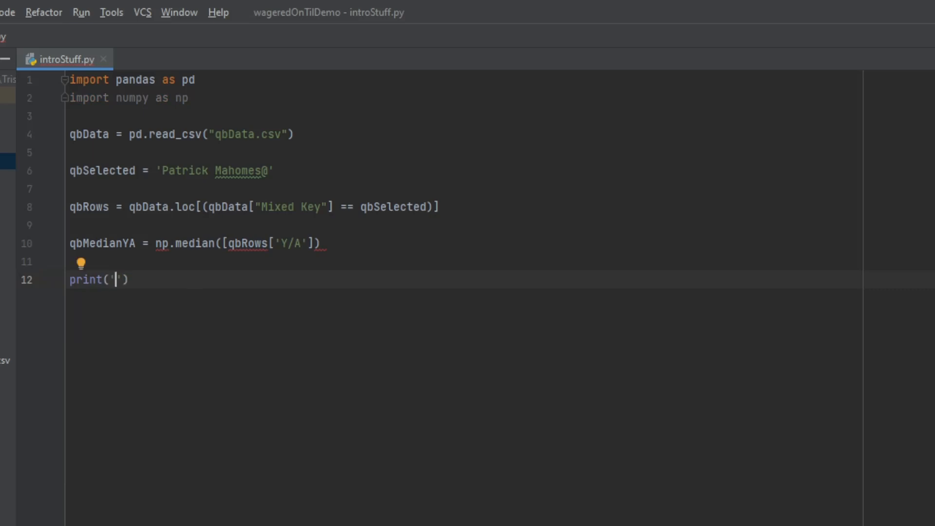
type("Yards")
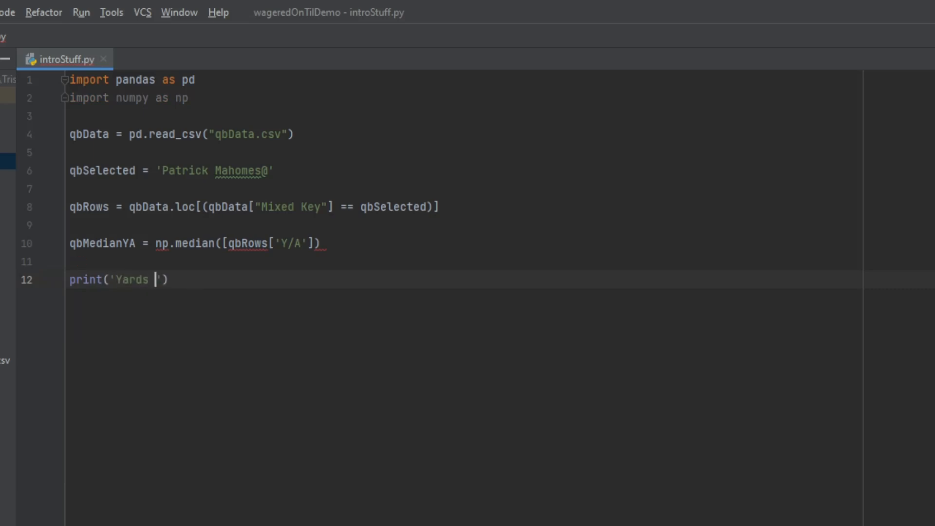
type("Per Attempt")
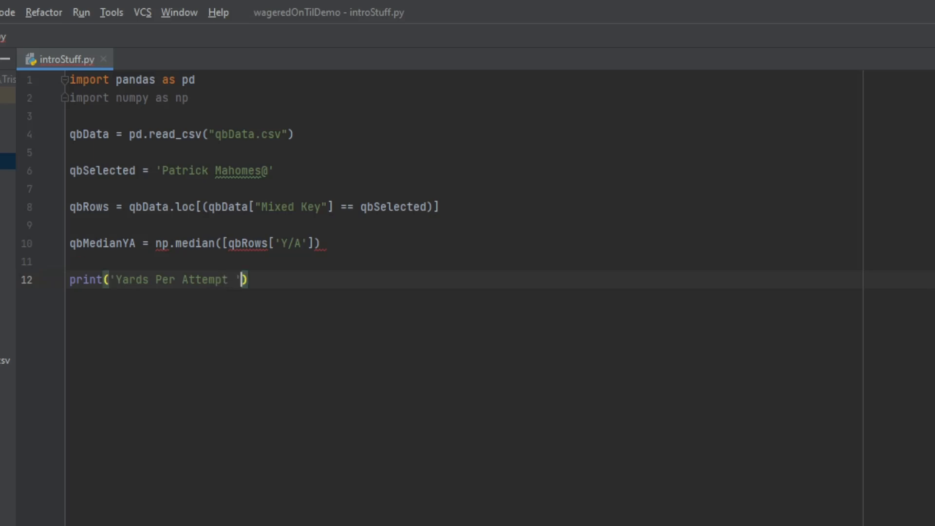
type("+")
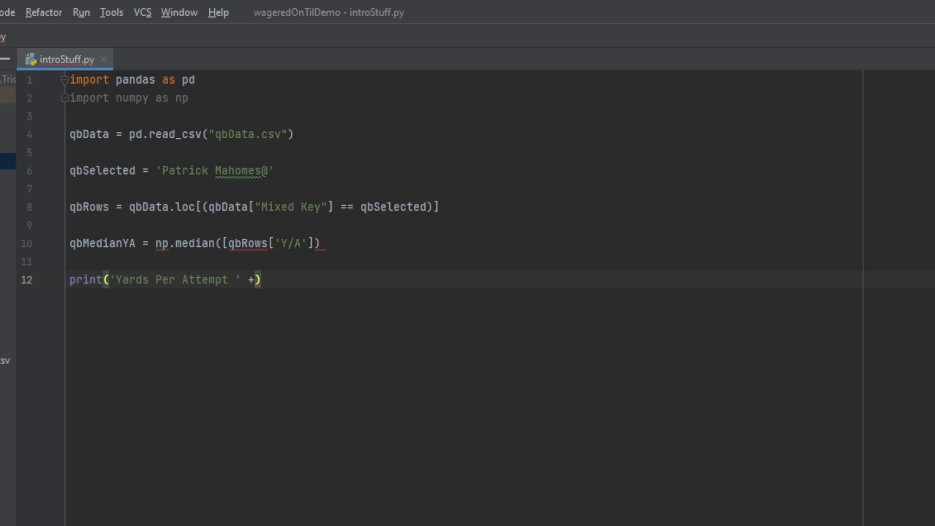
type("str(")
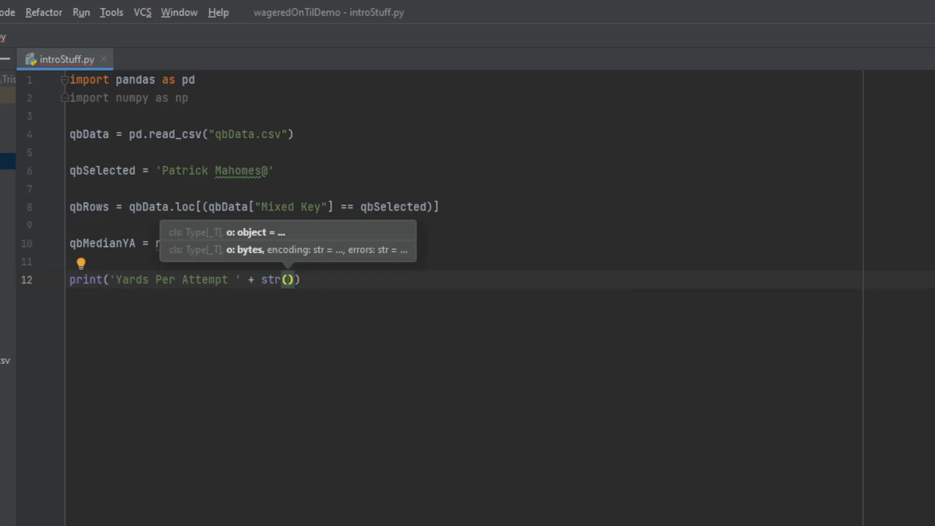
type("qbMedianYA")
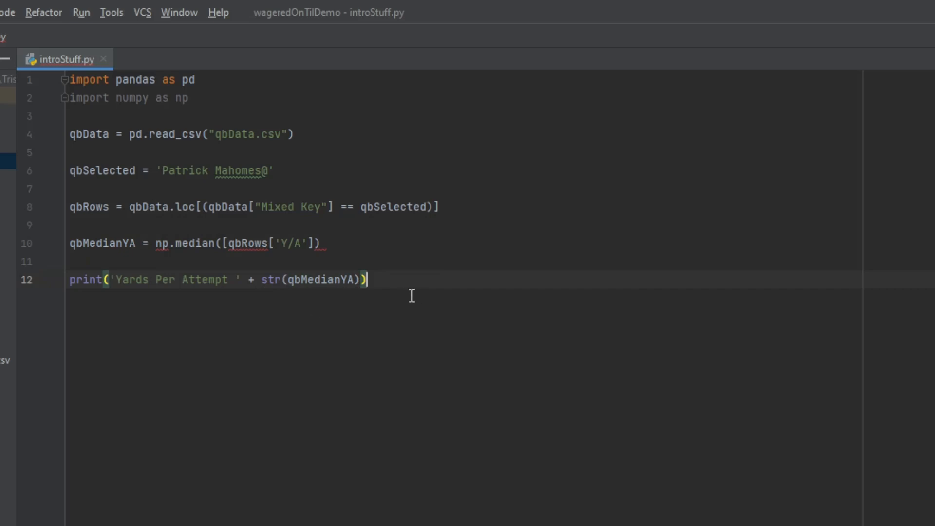
mouse_move(90, 294)
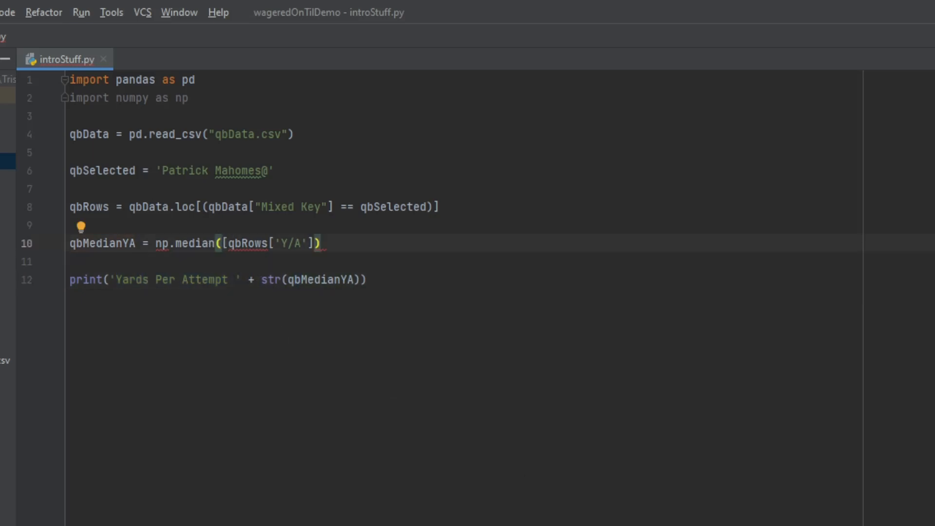
mouse_move(522, 436)
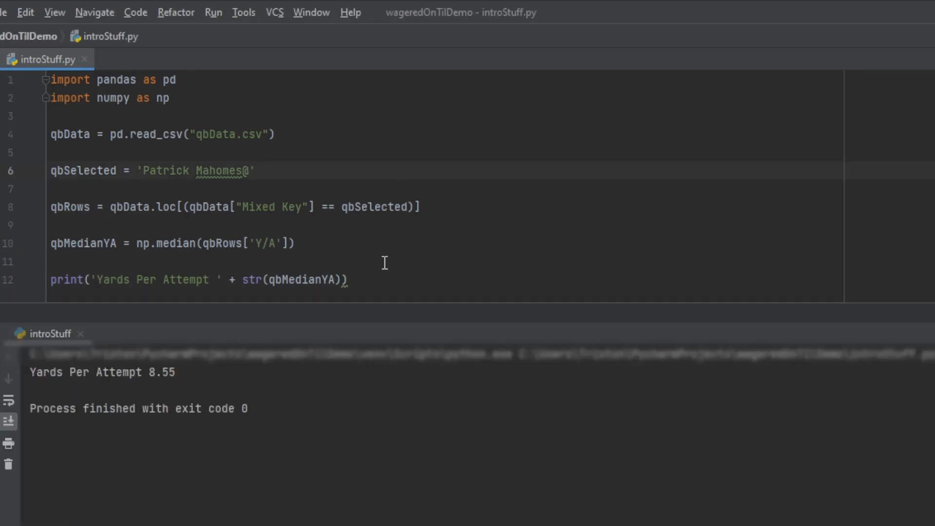
mouse_move(420, 263)
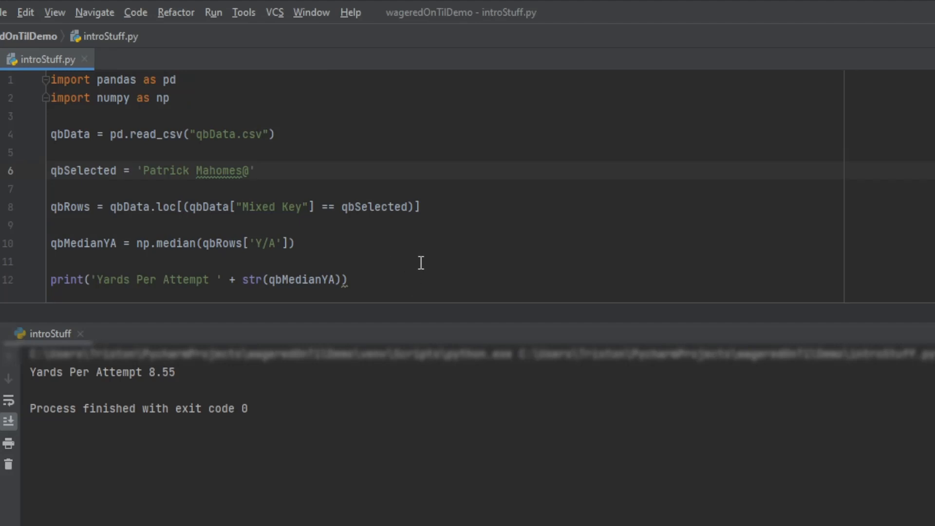
mouse_move(391, 275)
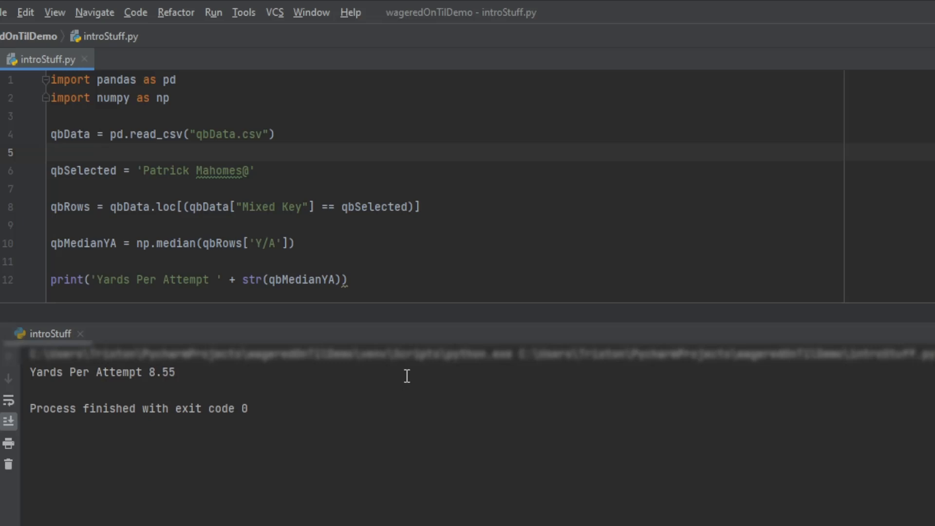
mouse_move(51, 144)
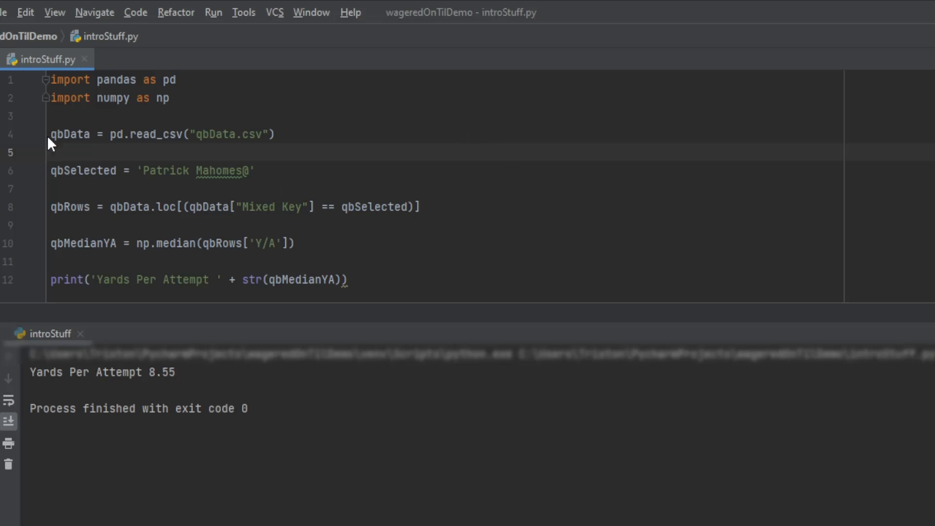
Step: Remove the extra bracket in the median call and run introStuff to print Yards Per Attempt 8.55
left_click_drag(51, 134, 256, 170)
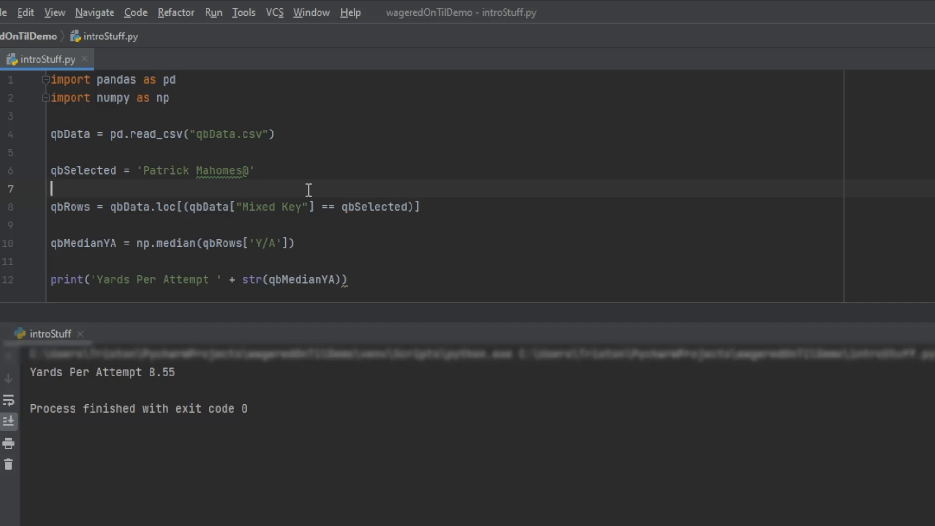
mouse_move(323, 279)
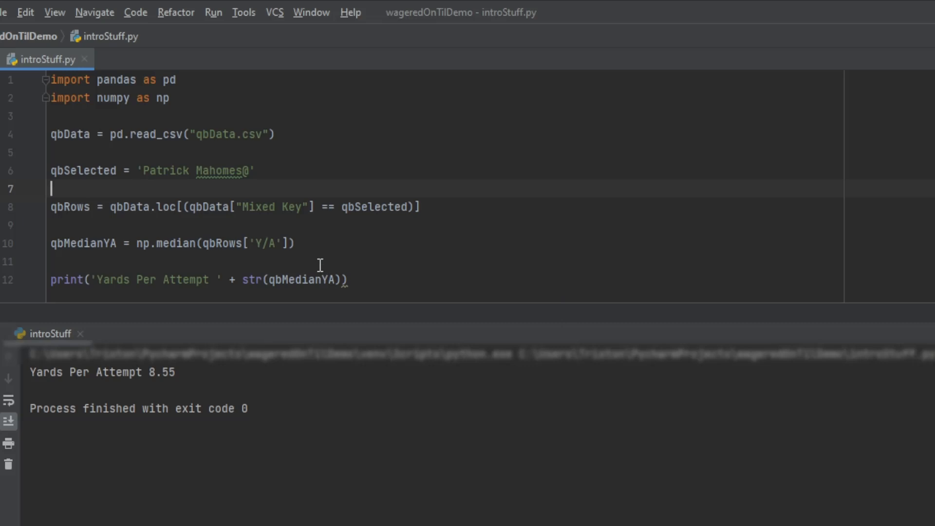
scroll("down", 3)
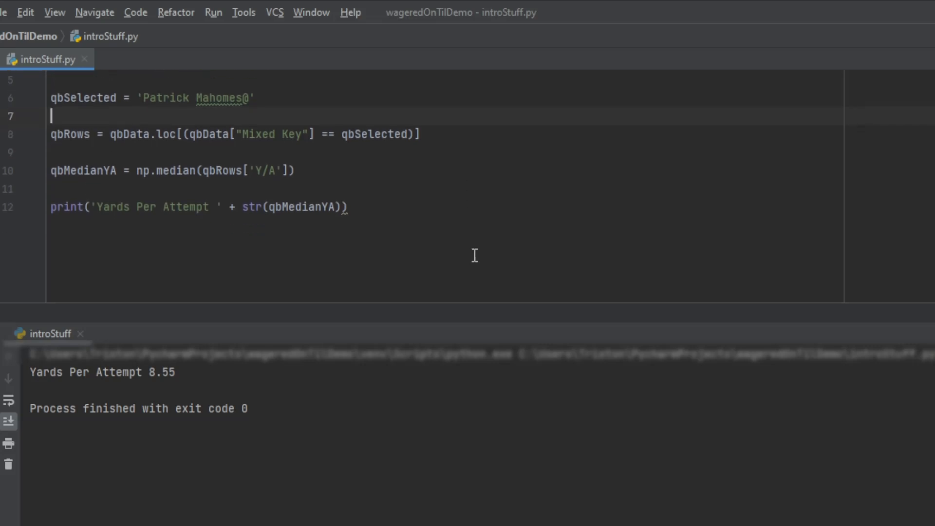
scroll("up", 3)
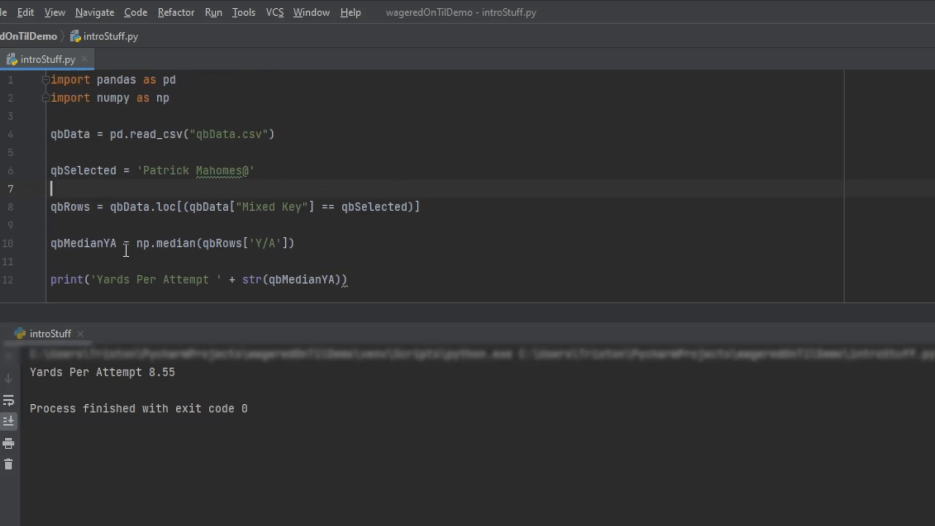
left_click(163, 244)
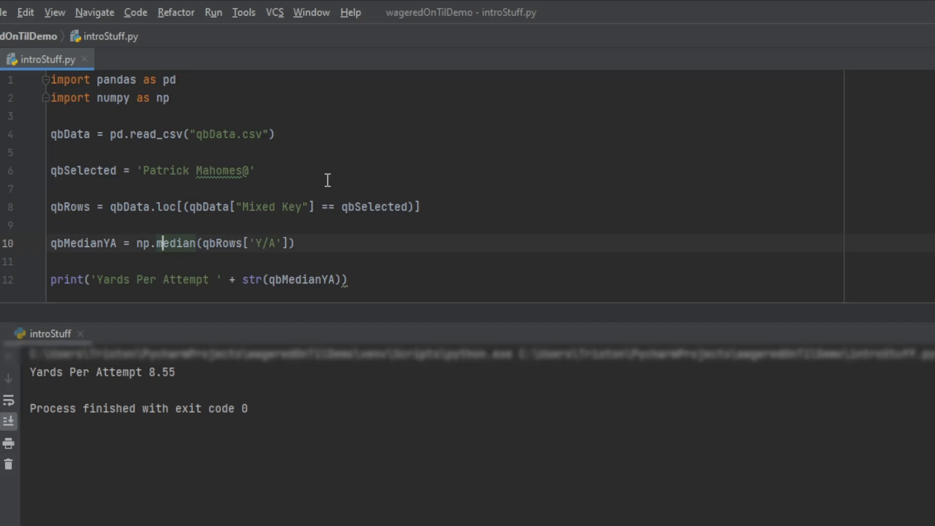
left_click(54, 189)
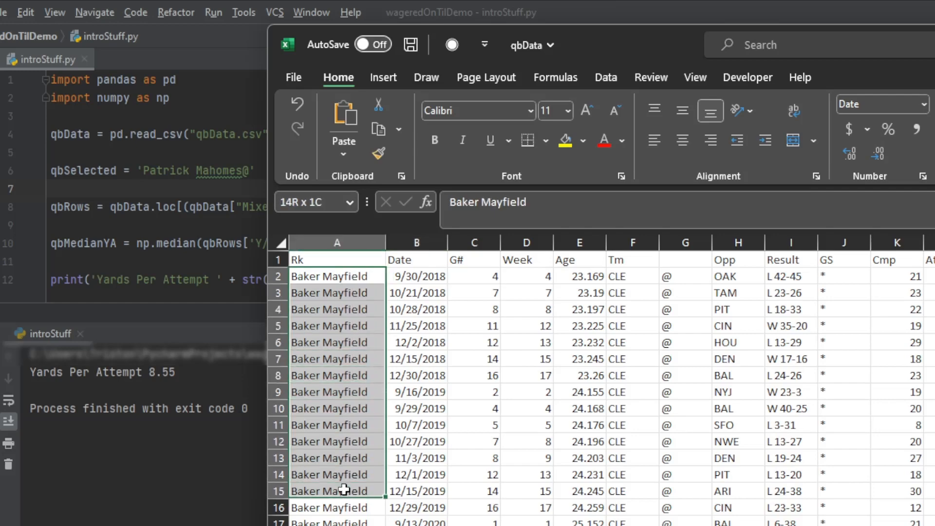
Step: Browse the qbData rows in Excel, checking the home/away marker column across the games
left_click(683, 242)
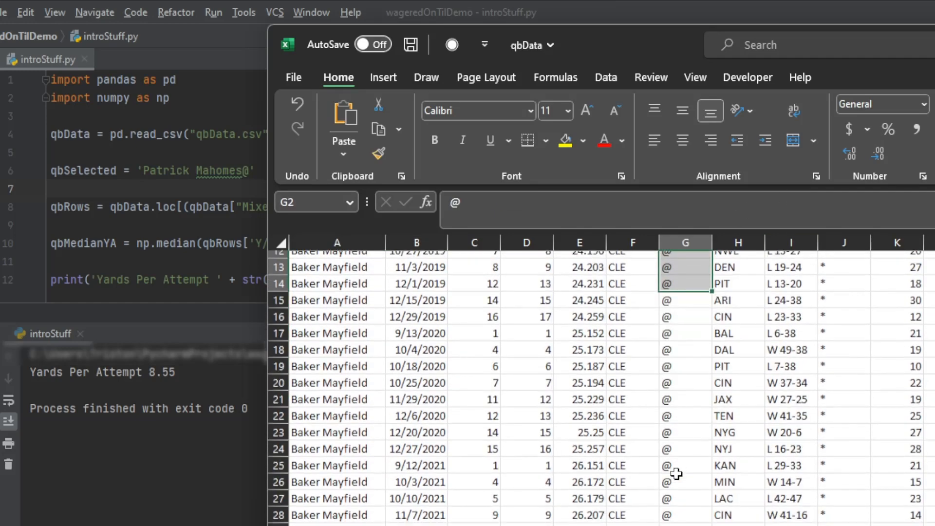
scroll("down", 3)
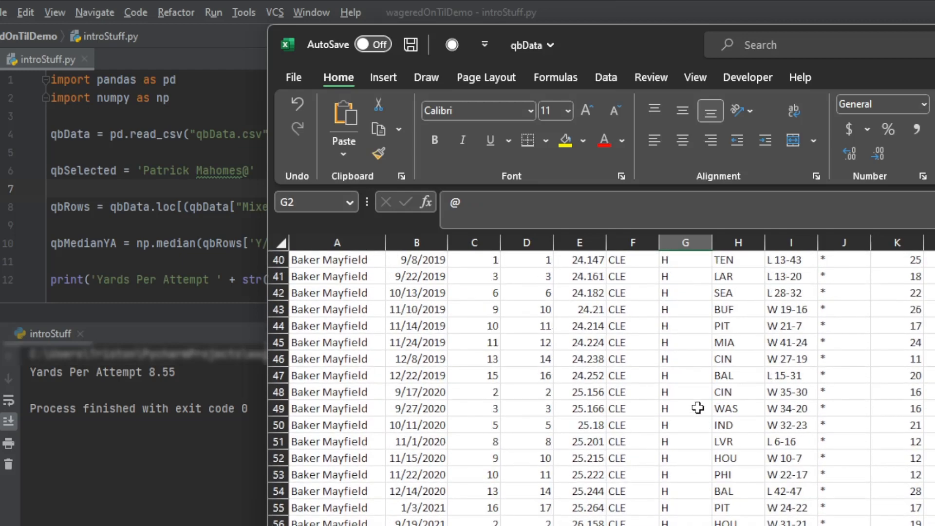
mouse_move(627, 341)
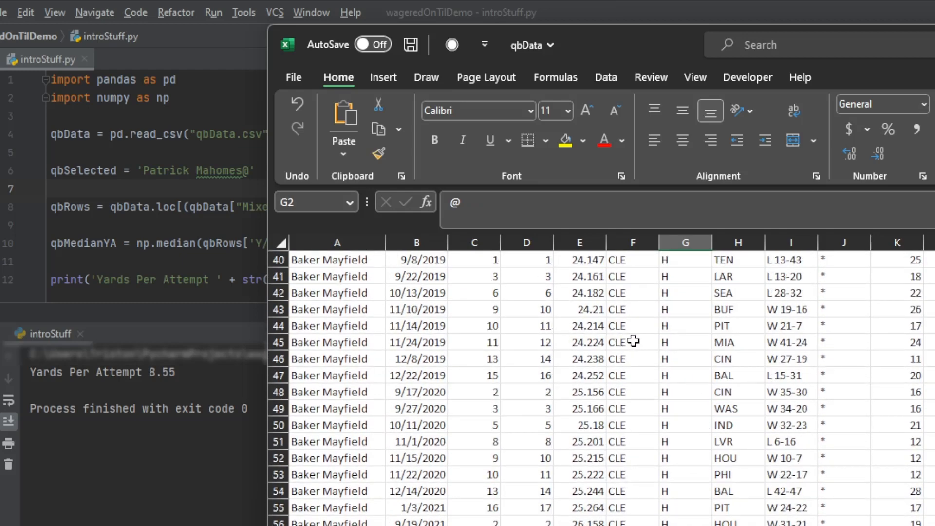
scroll("down", 3)
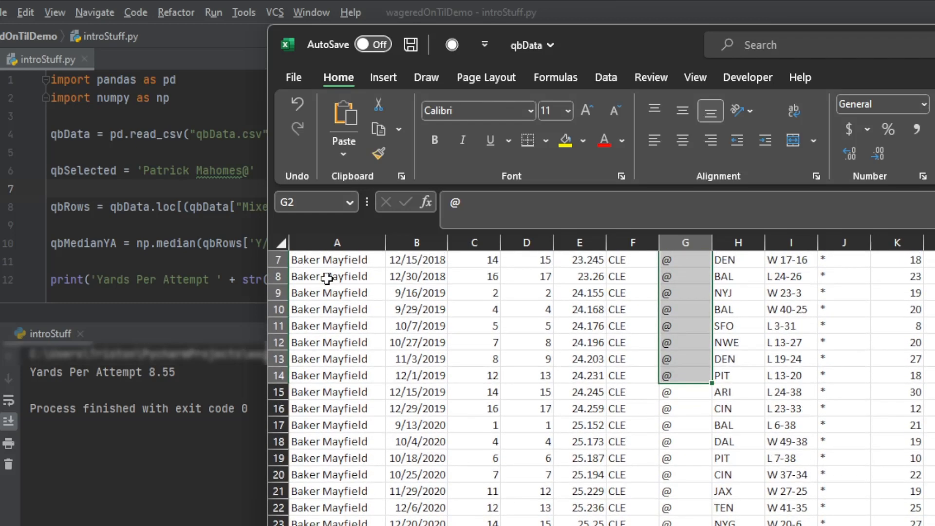
scroll("up", 3)
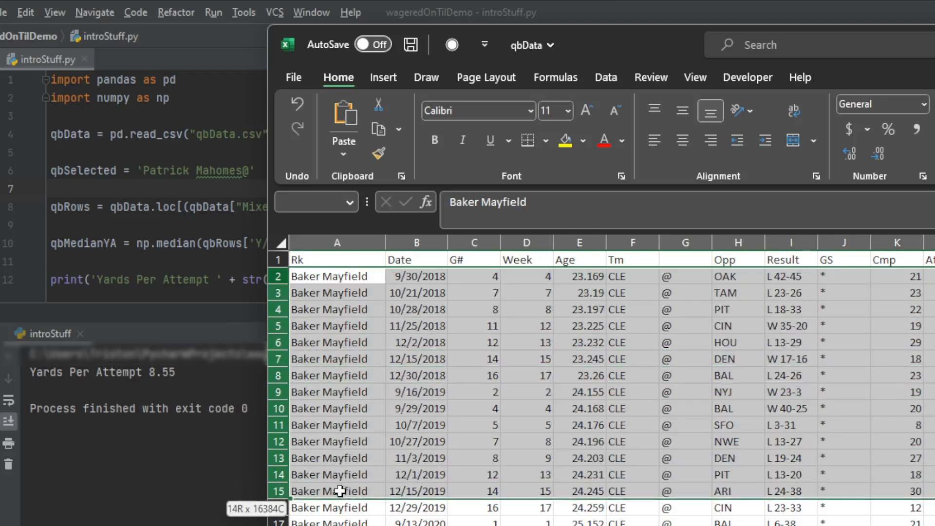
scroll("down", 3)
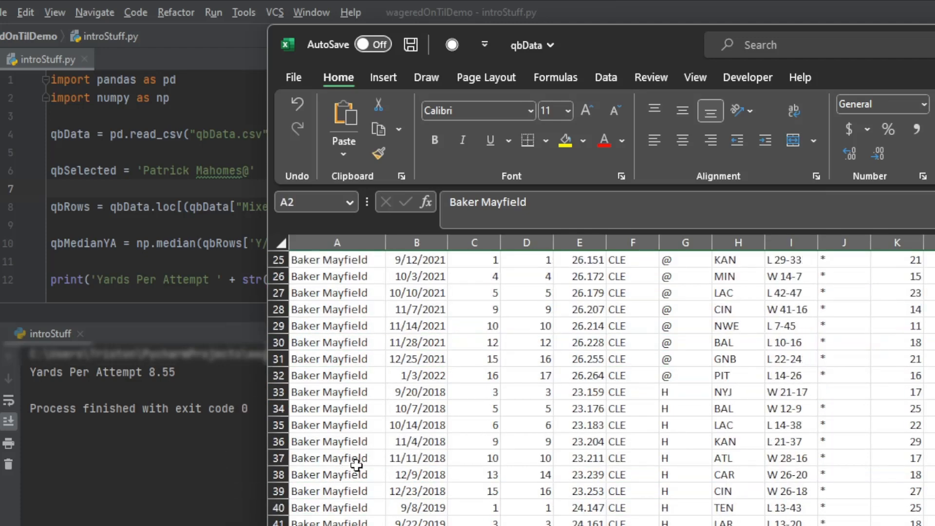
scroll("down", 3)
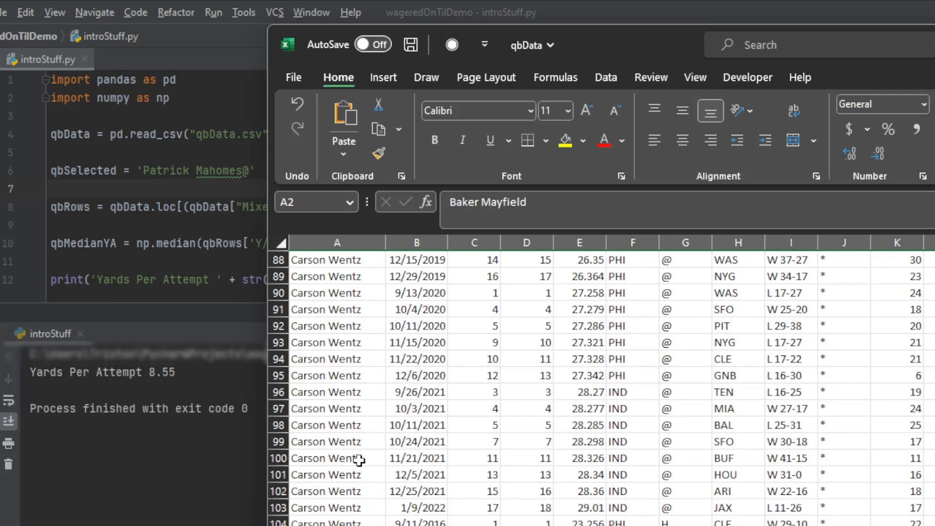
scroll("up", 3)
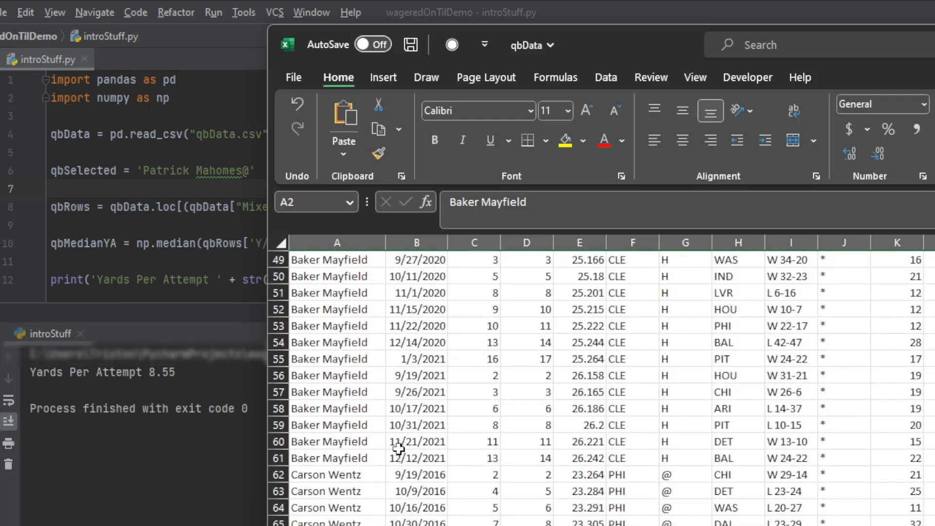
scroll("up", 3)
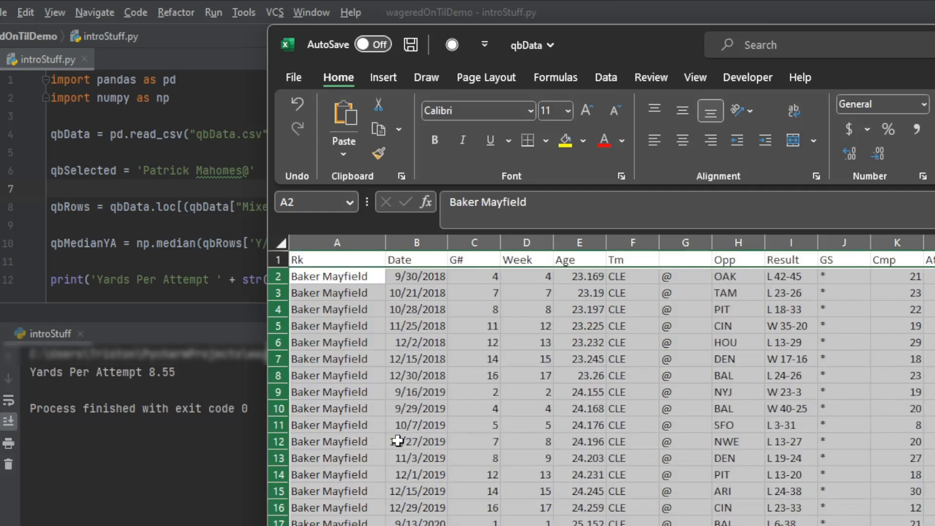
left_click(415, 375)
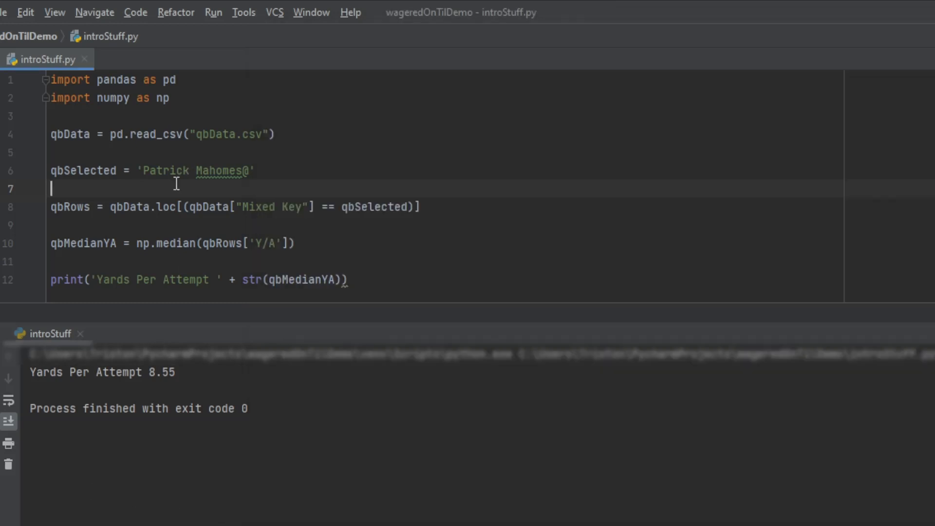
Step: Place the cursor at the end of the qbSelected 'Patrick Mahomes@' string on line 6
left_click(254, 170)
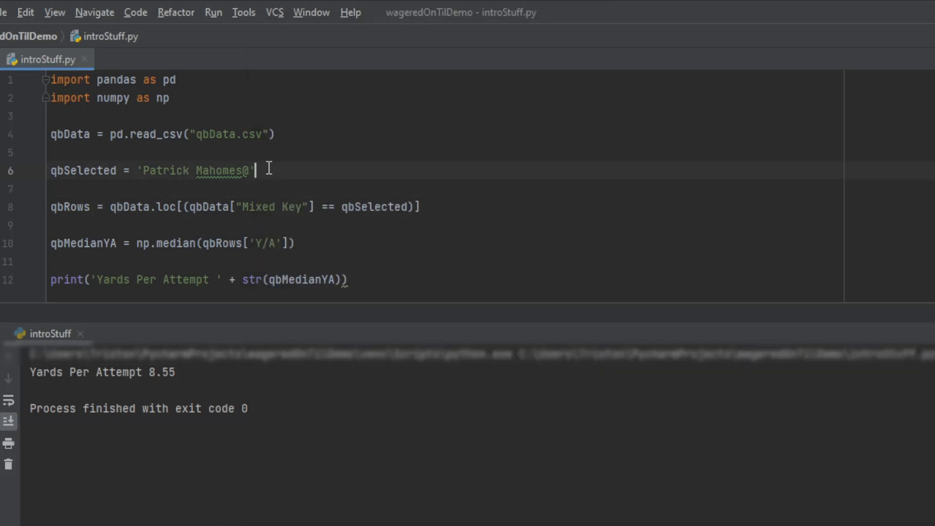